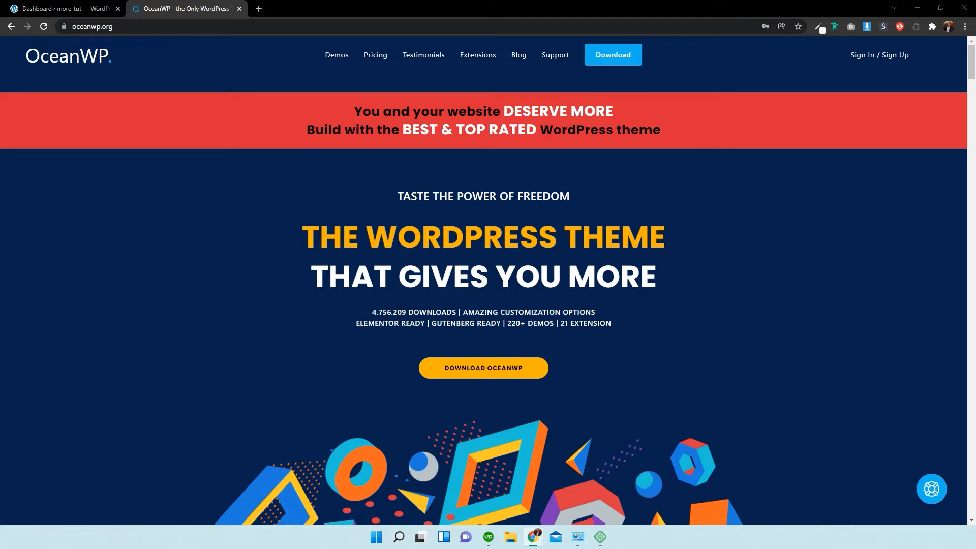
mouse_move(220, 157)
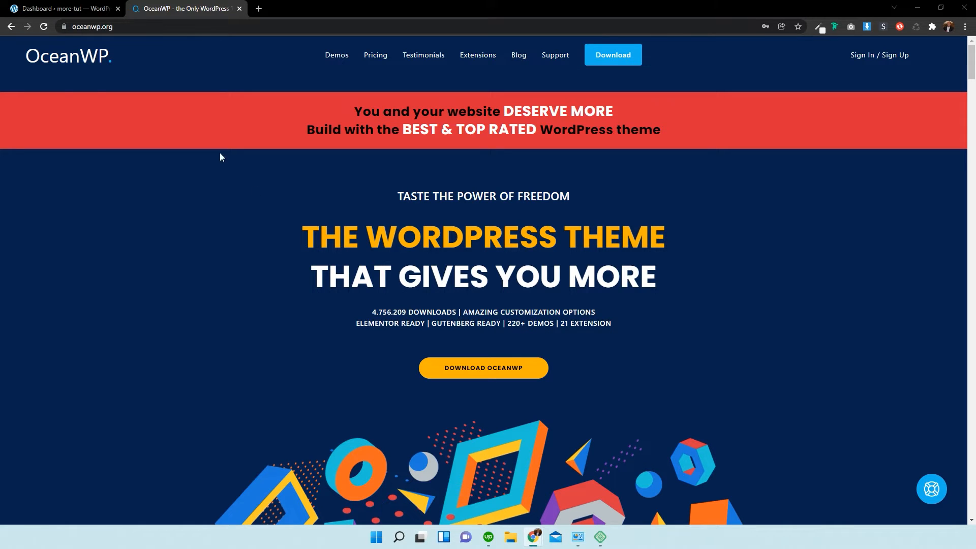
Switch from the oceanwp.org tab to the more-tut WordPress dashboard.
left_click(66, 12)
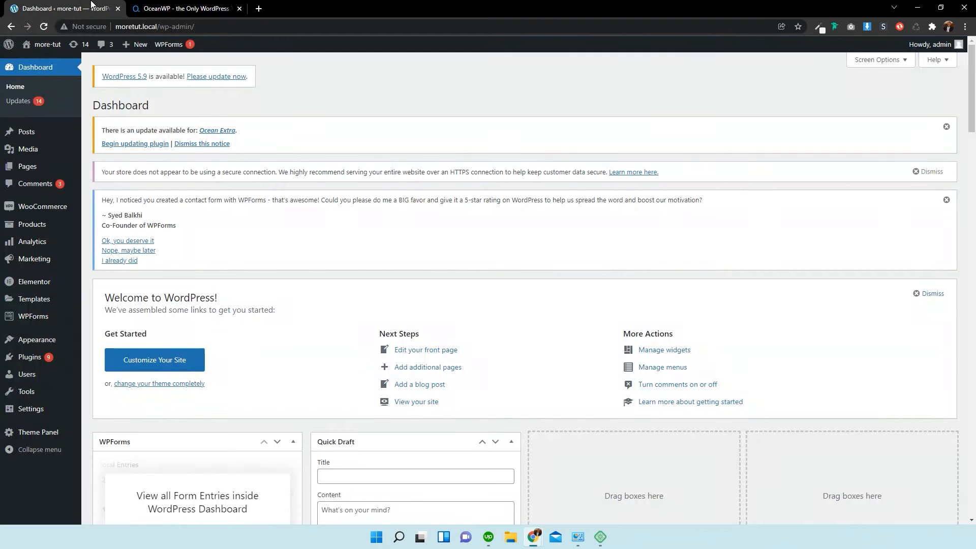
mouse_move(169, 211)
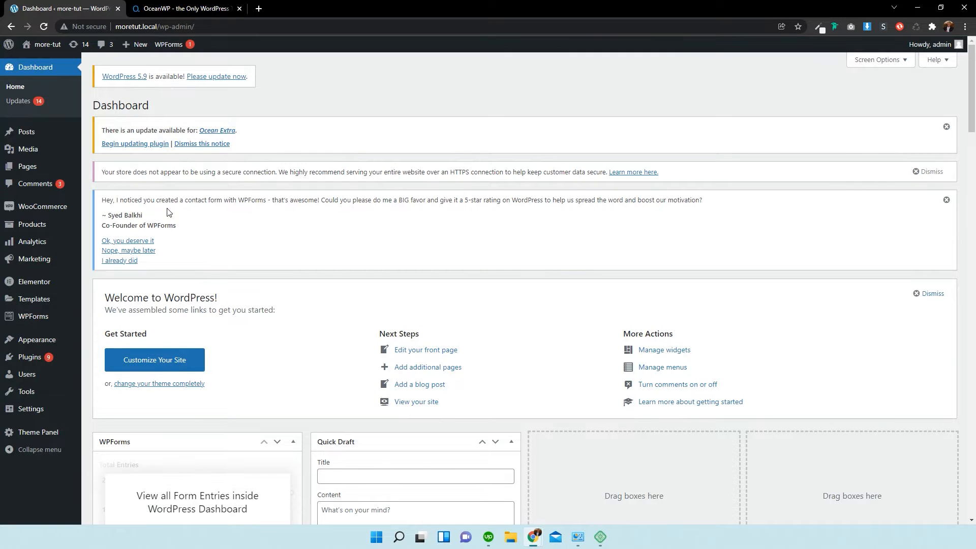
mouse_move(26, 133)
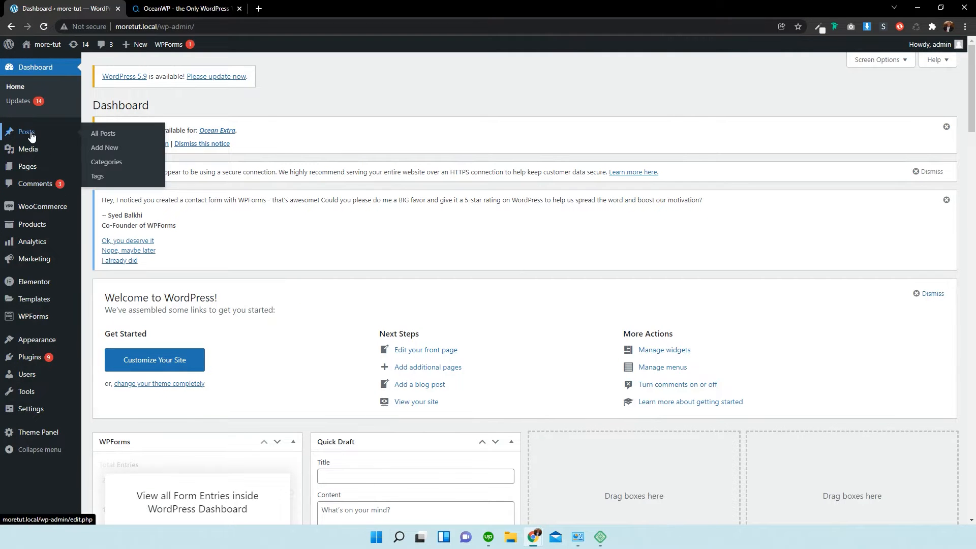
Show All Posts in the admin and view the first post on the live site.
left_click(103, 133)
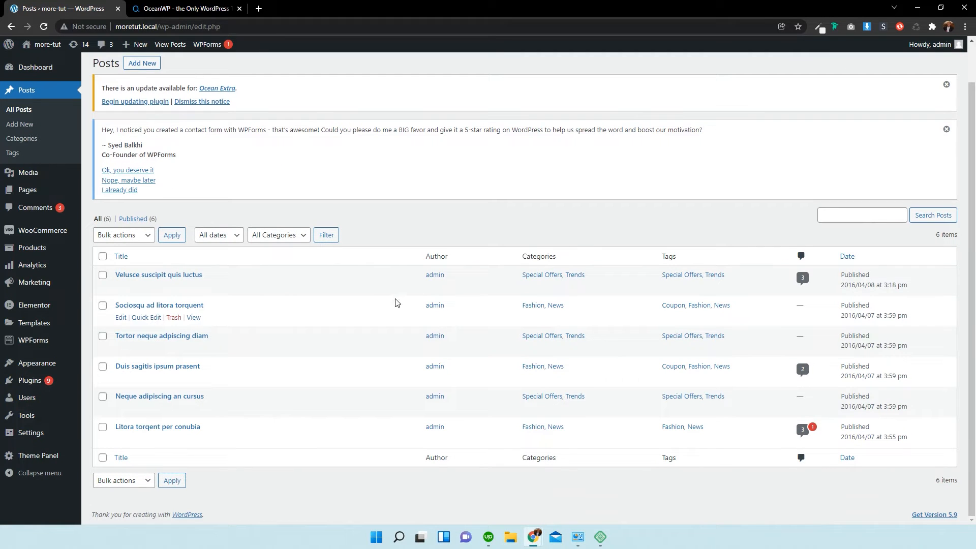
mouse_move(296, 372)
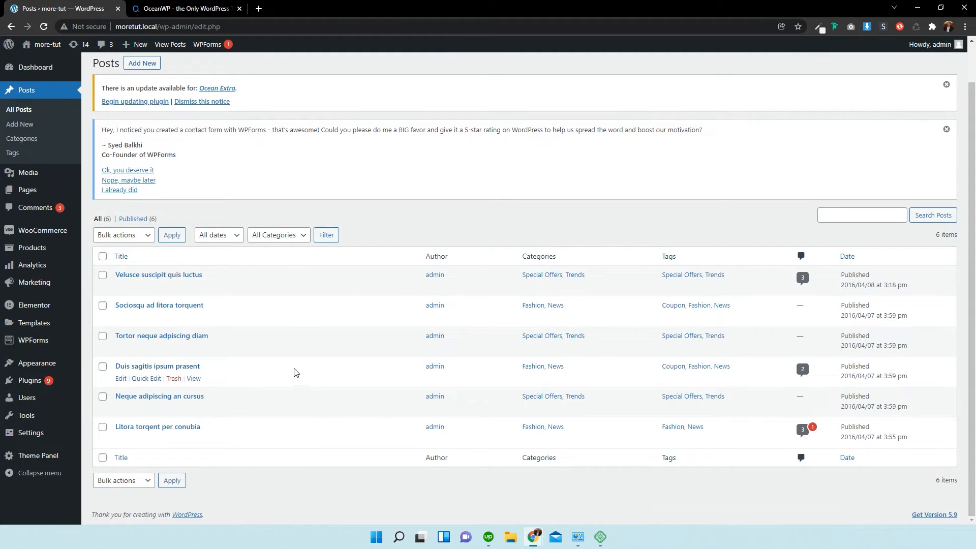
mouse_move(197, 299)
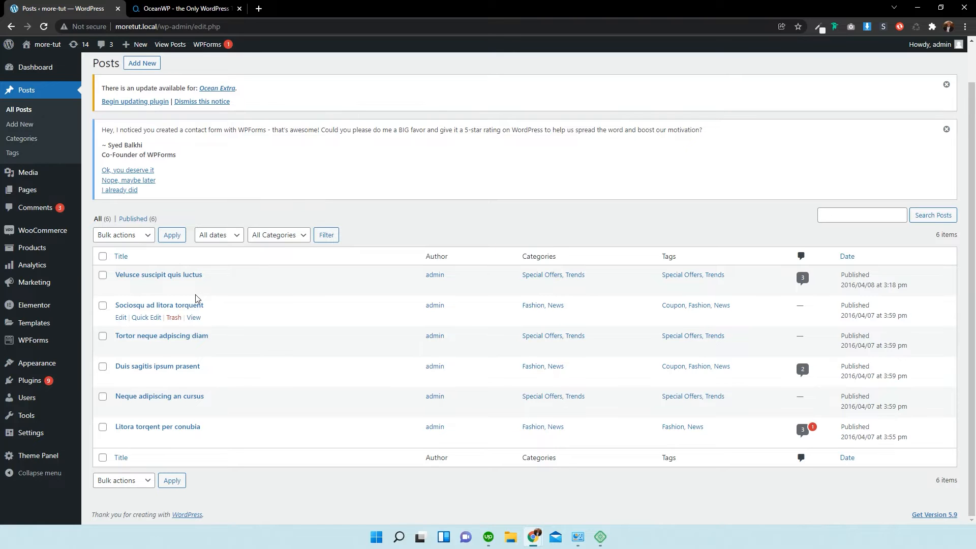
left_click(194, 287)
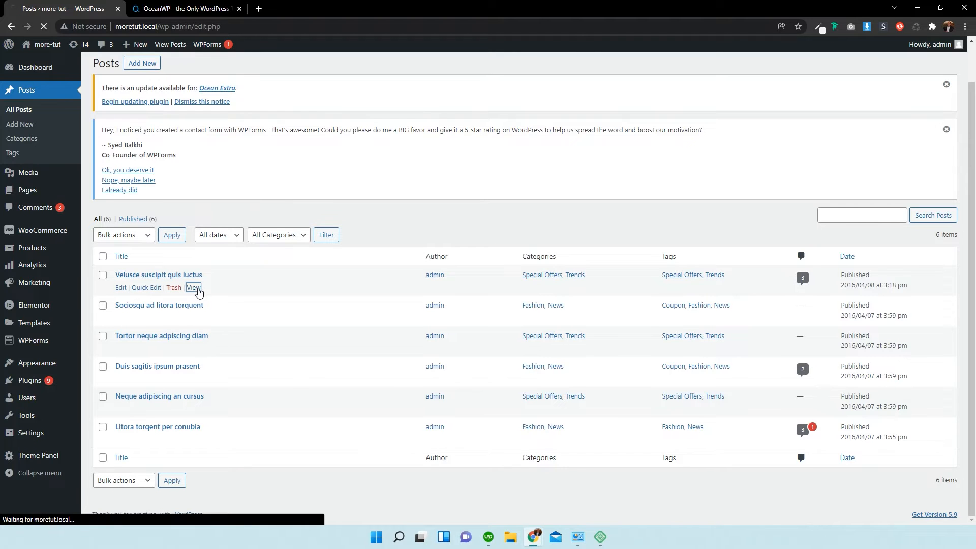
Read through 'Velusce suscipit quis luctus' and go to the admin author archive.
left_click(193, 287)
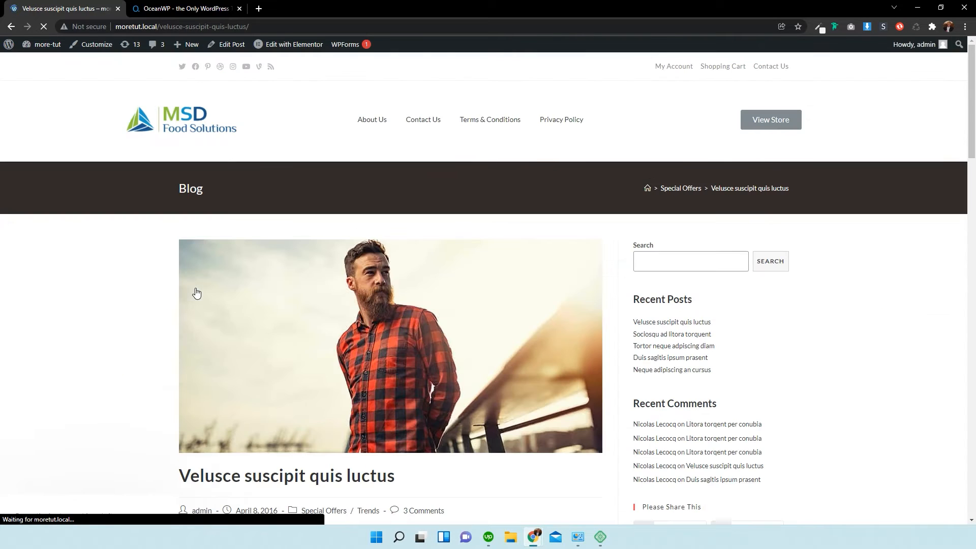
scroll("down", 3)
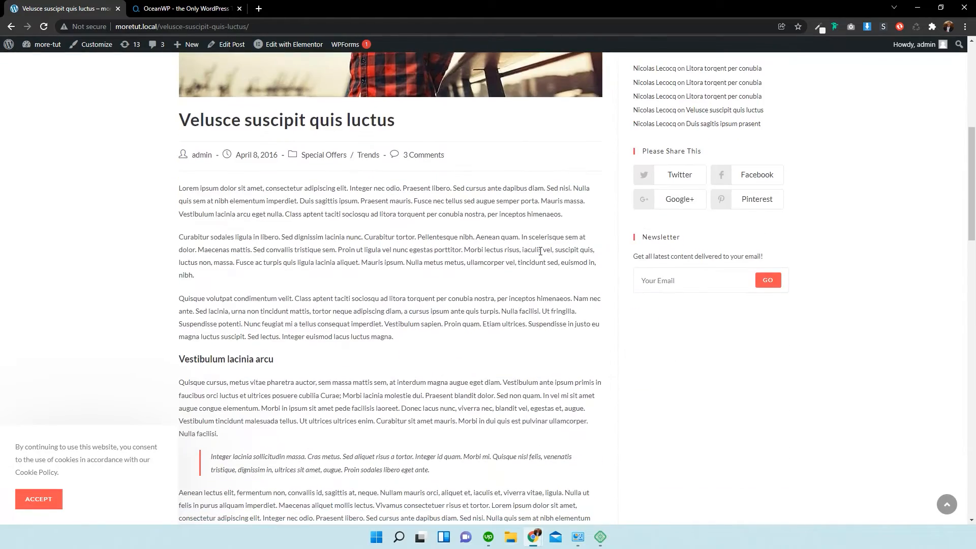
scroll("down", 3)
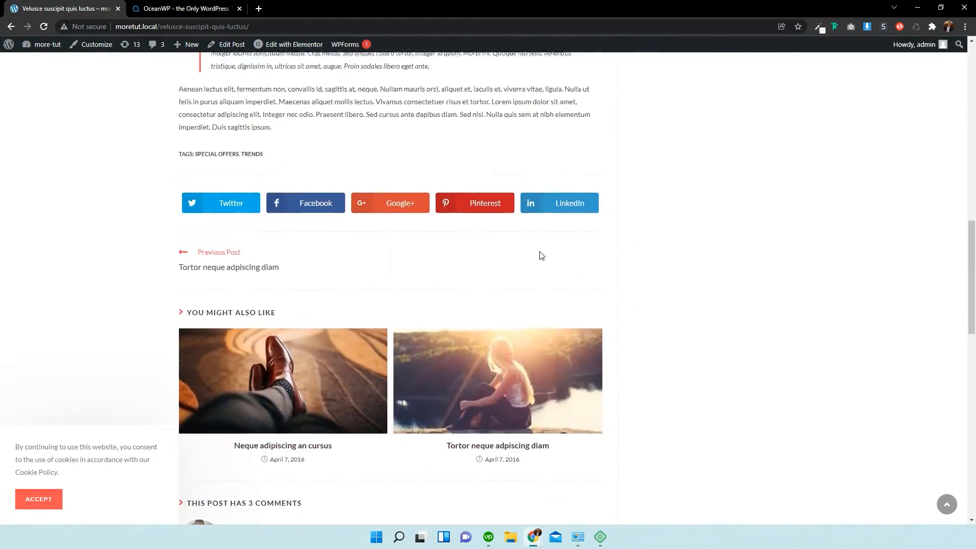
scroll("up", 3)
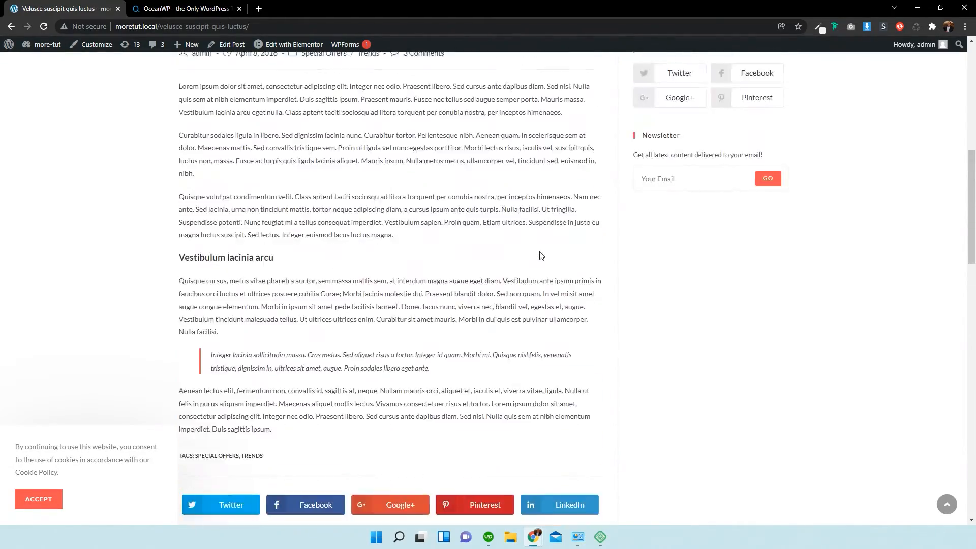
scroll("up", 3)
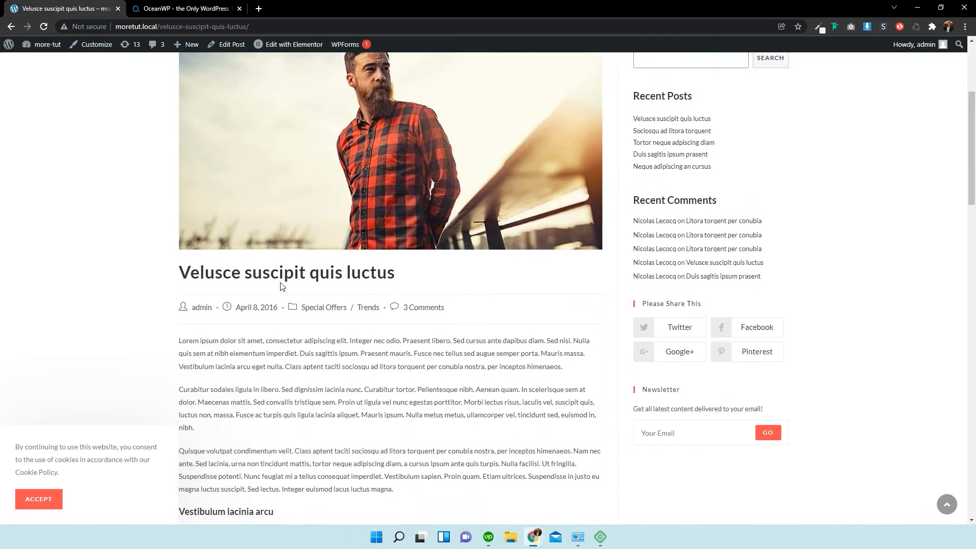
mouse_move(207, 311)
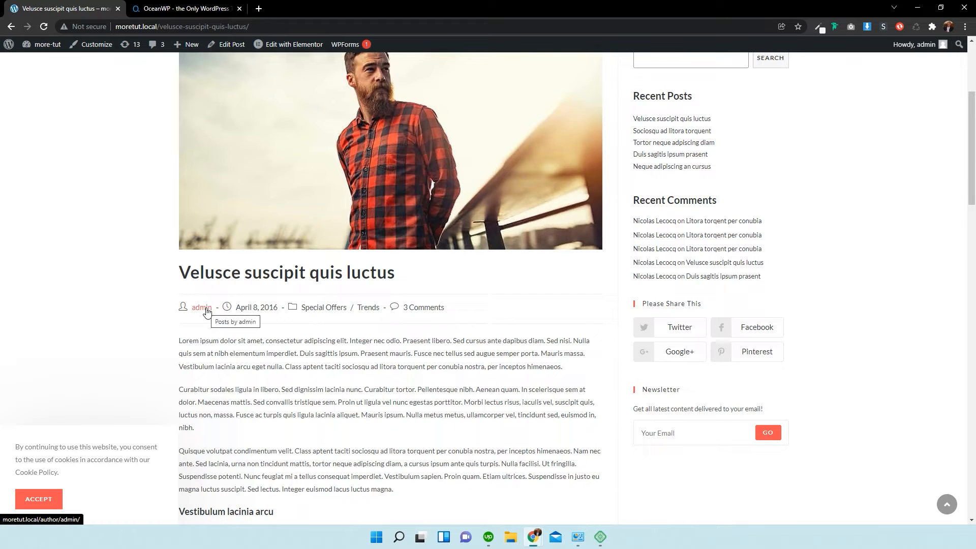
left_click(201, 306)
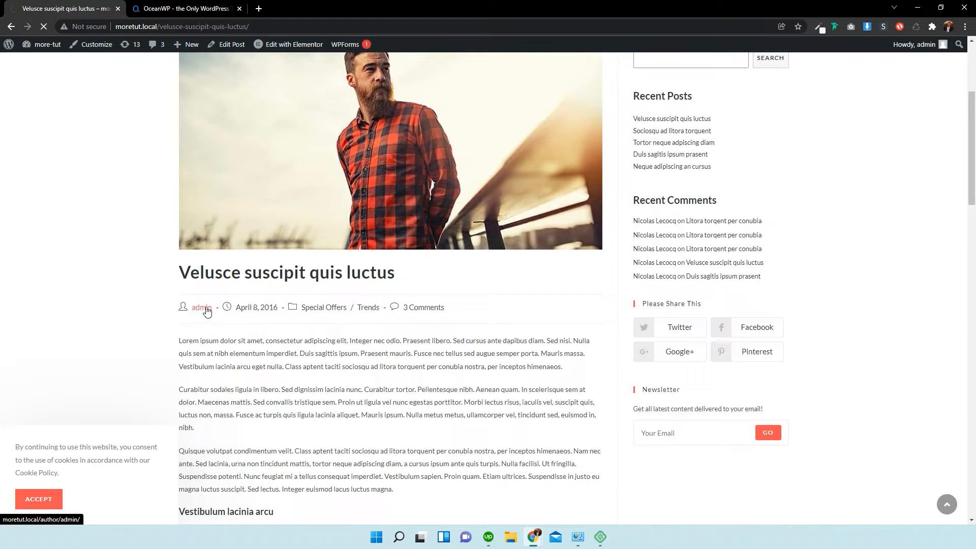
Review the admin author archive grid and launch Customize from the admin bar.
left_click(201, 307)
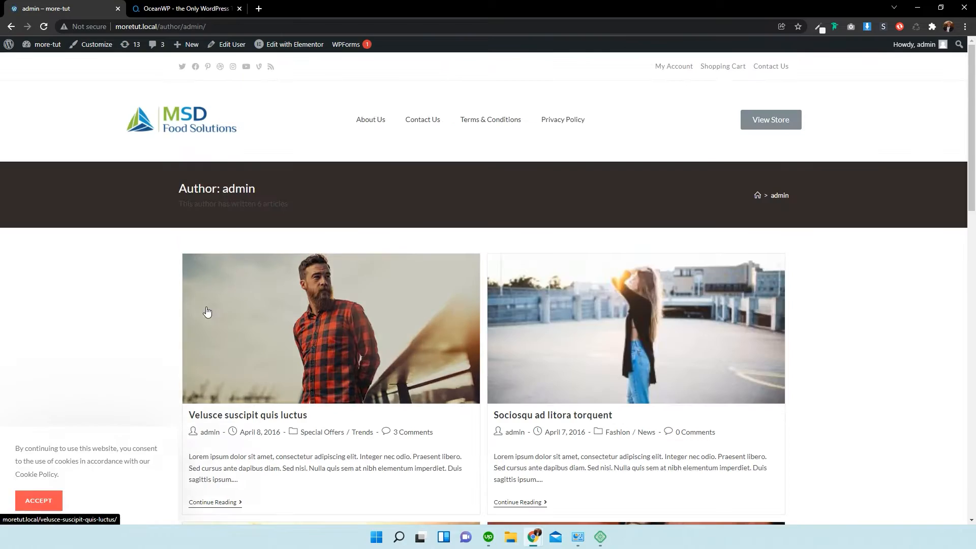
scroll("down", 3)
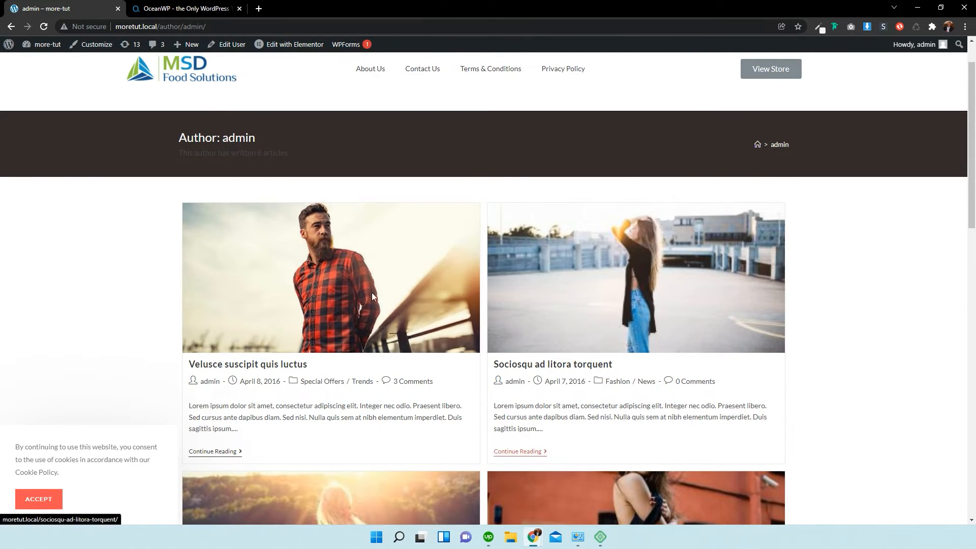
left_click(96, 44)
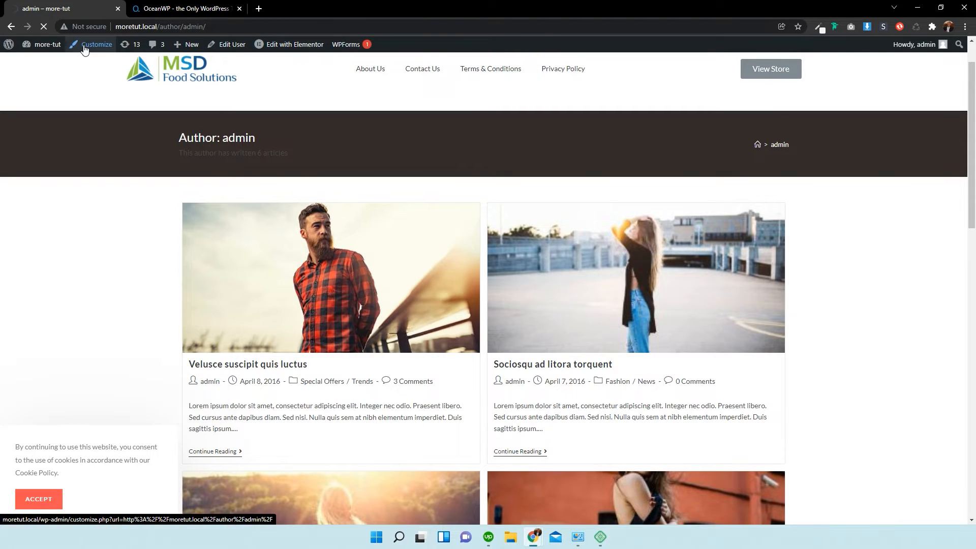
In the Customizer explore Blog, look at Single Post, and return to the Blog panel.
left_click(98, 45)
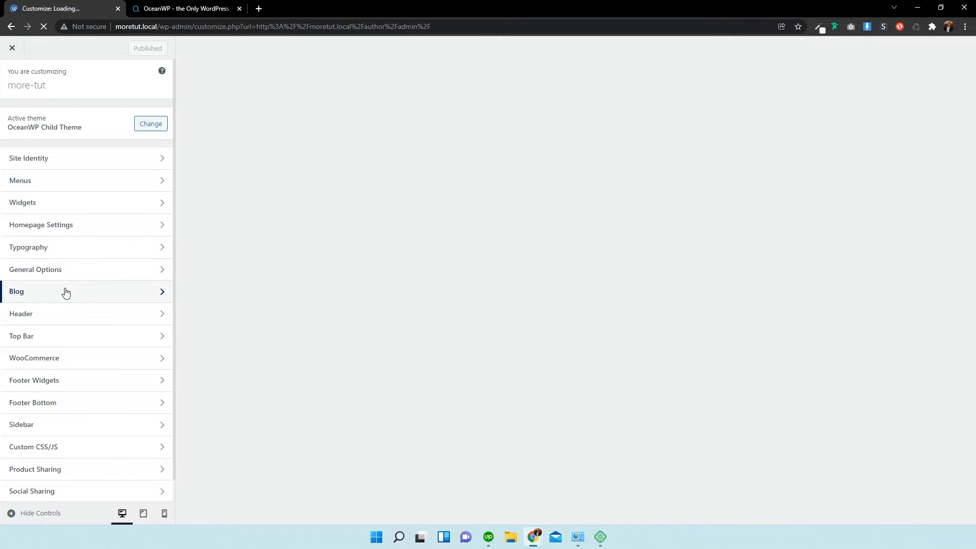
left_click(66, 292)
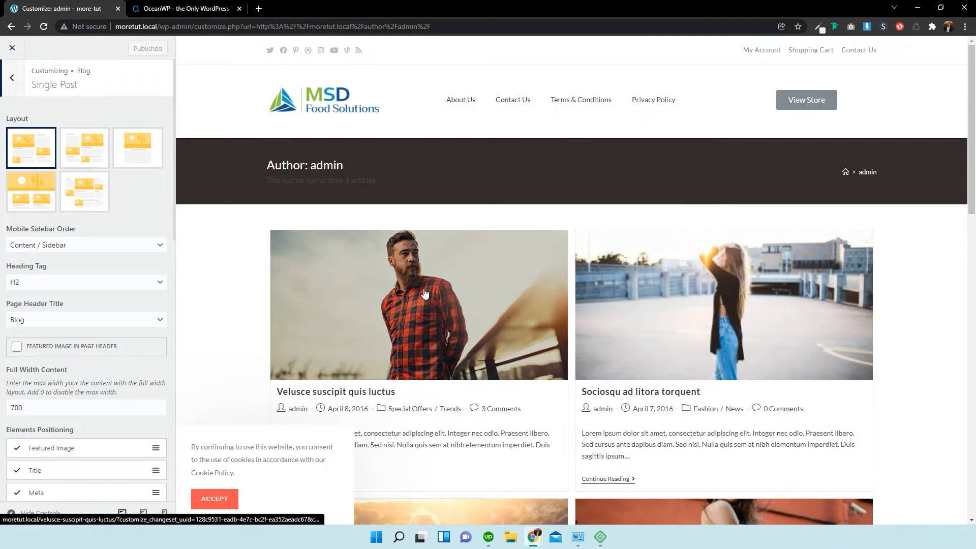
mouse_move(447, 279)
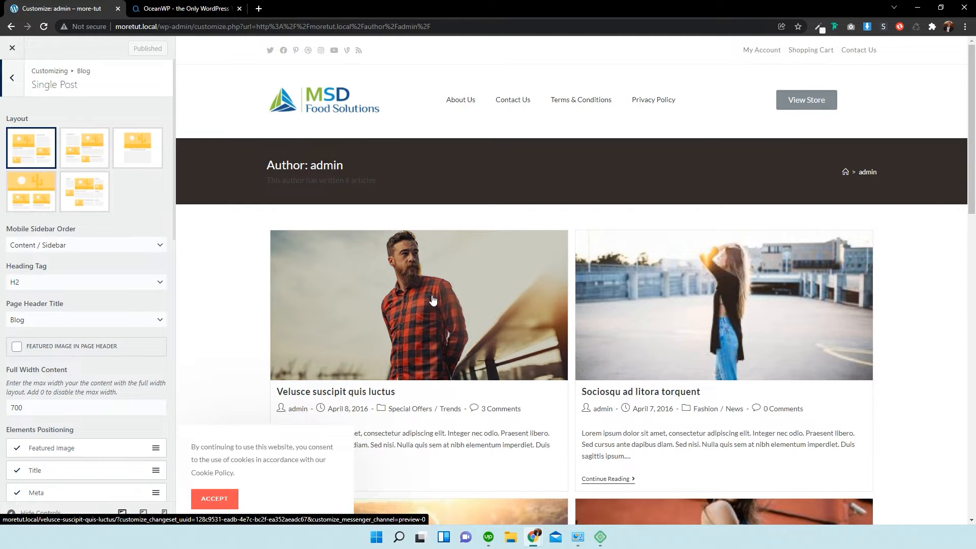
mouse_move(144, 177)
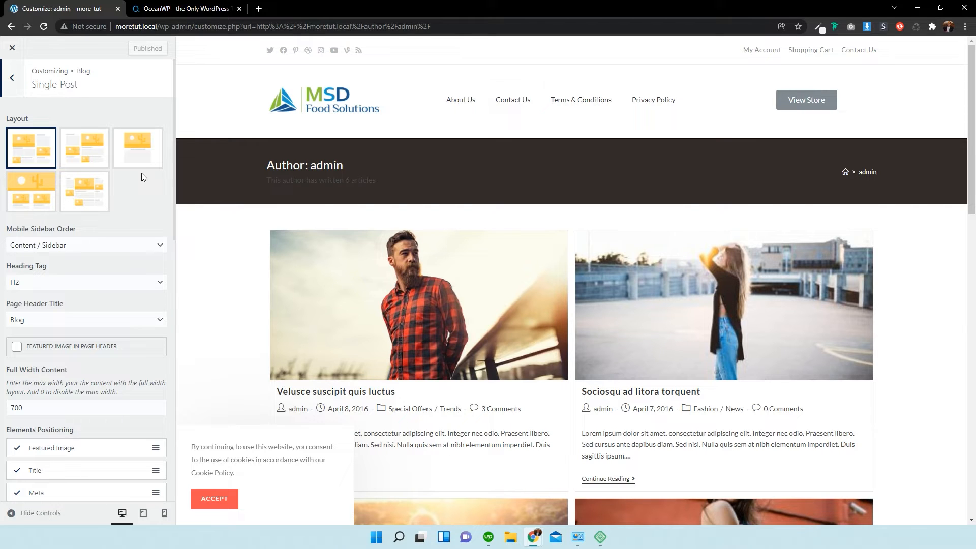
left_click(11, 78)
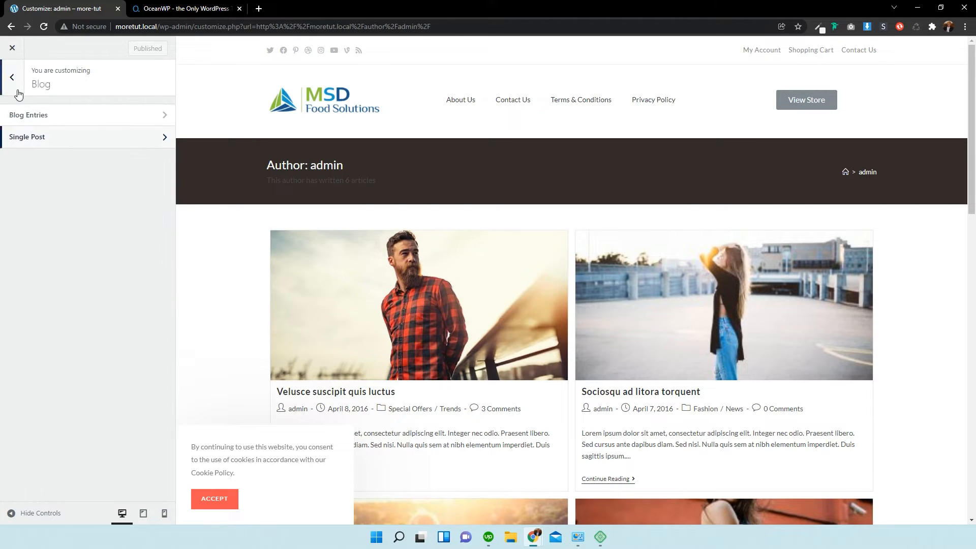
In Blog Entries set the archive layout to Sidebar / Content / Sidebar and preview it.
left_click(29, 115)
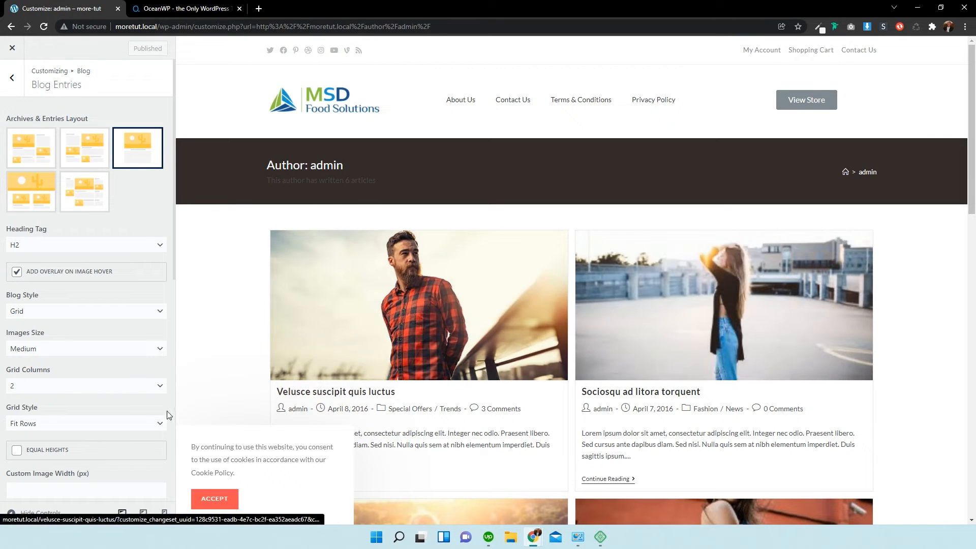
left_click(214, 498)
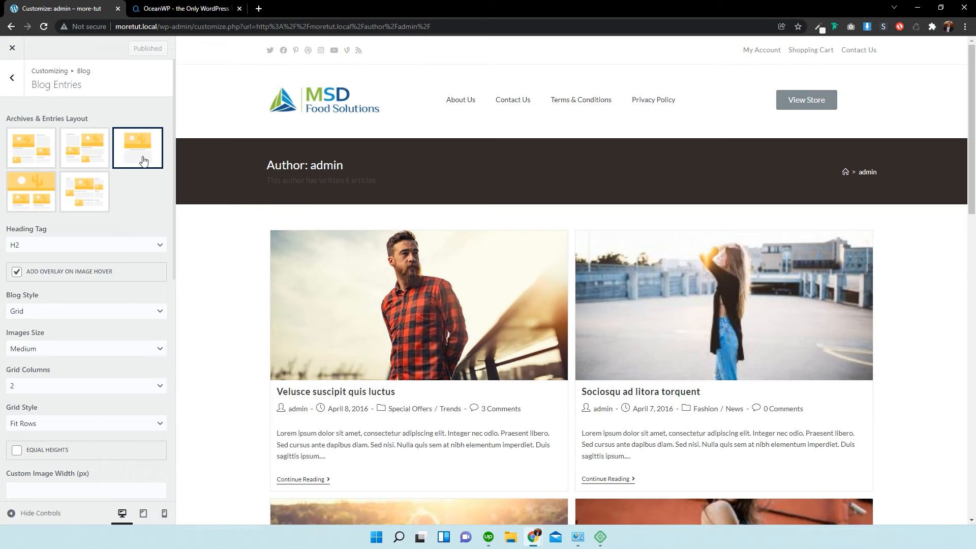
mouse_move(144, 154)
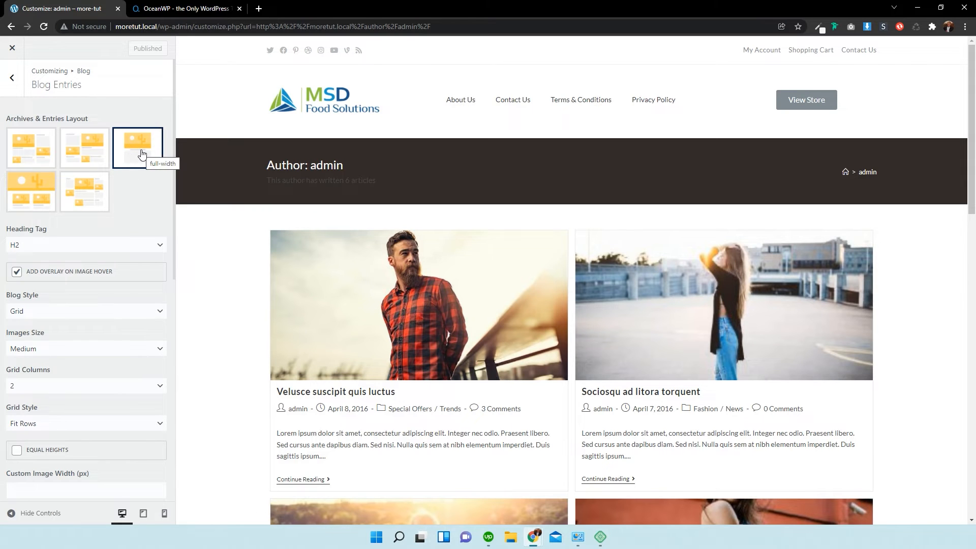
left_click(85, 191)
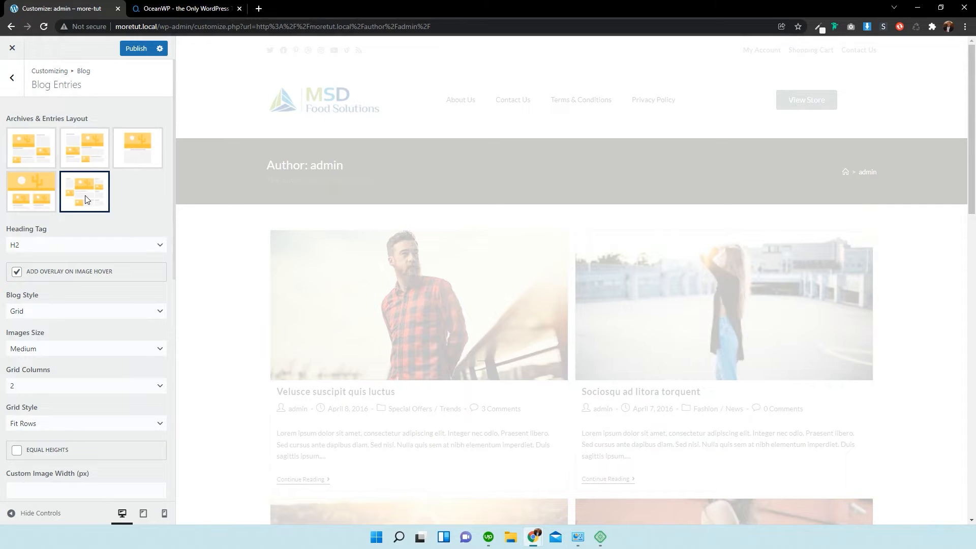
left_click(85, 191)
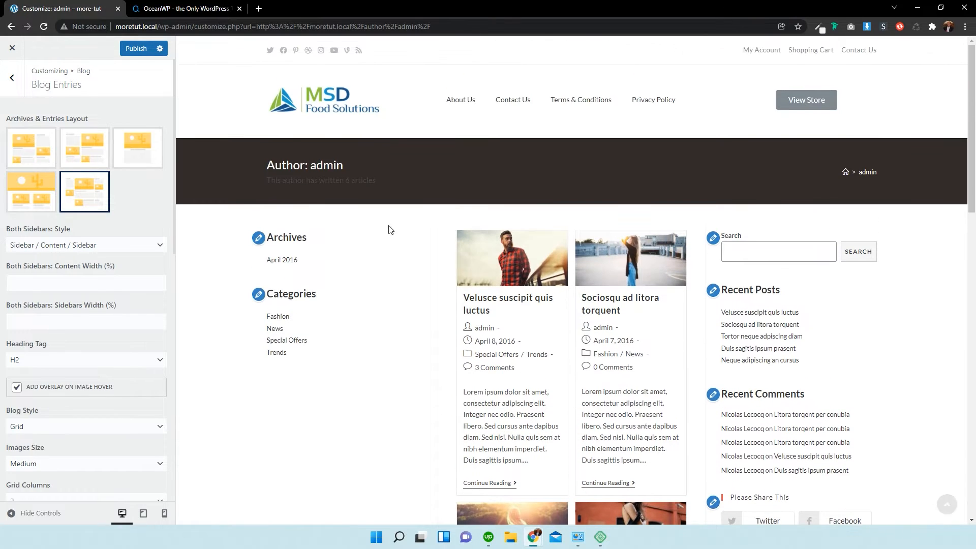
mouse_move(332, 252)
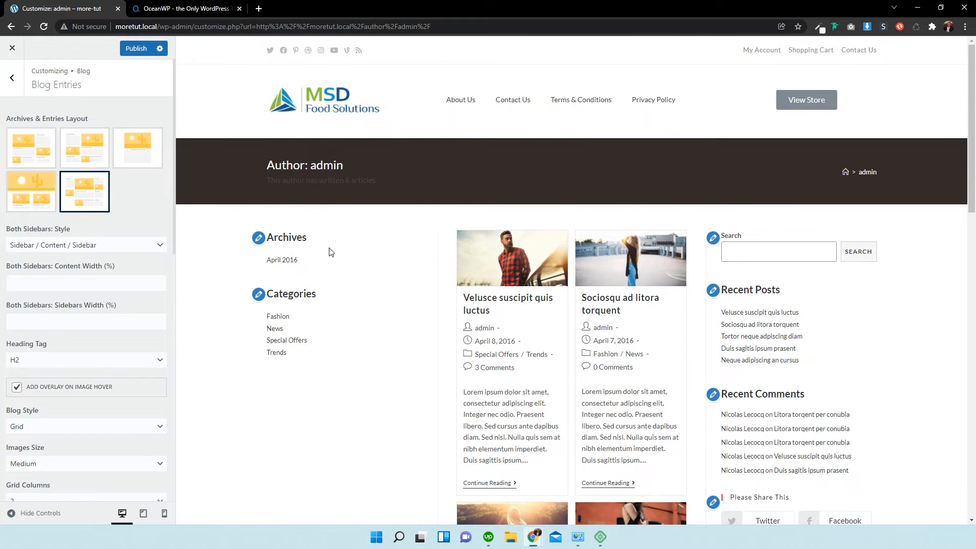
mouse_move(226, 215)
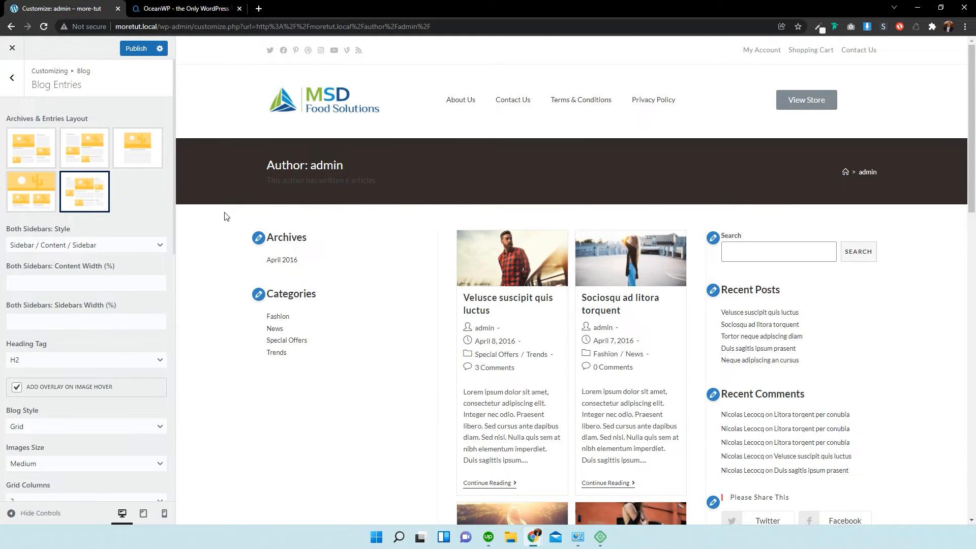
mouse_move(292, 250)
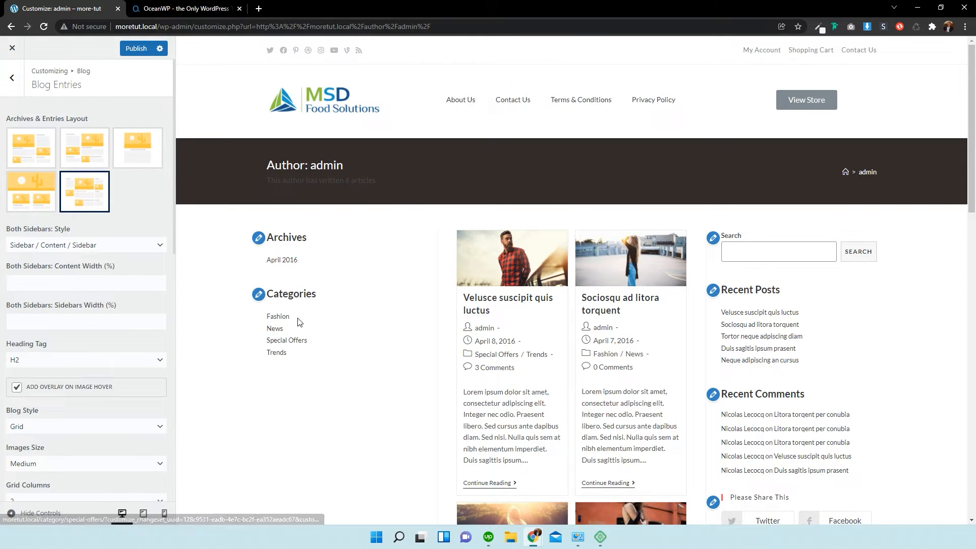
scroll("down", 3)
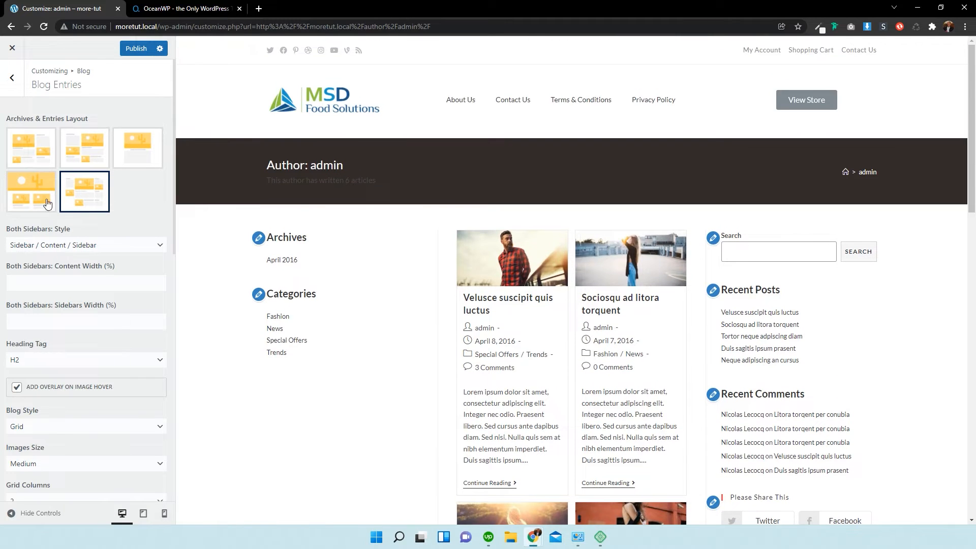
Try the full-width layout, then settle on content with a single right sidebar.
left_click(31, 192)
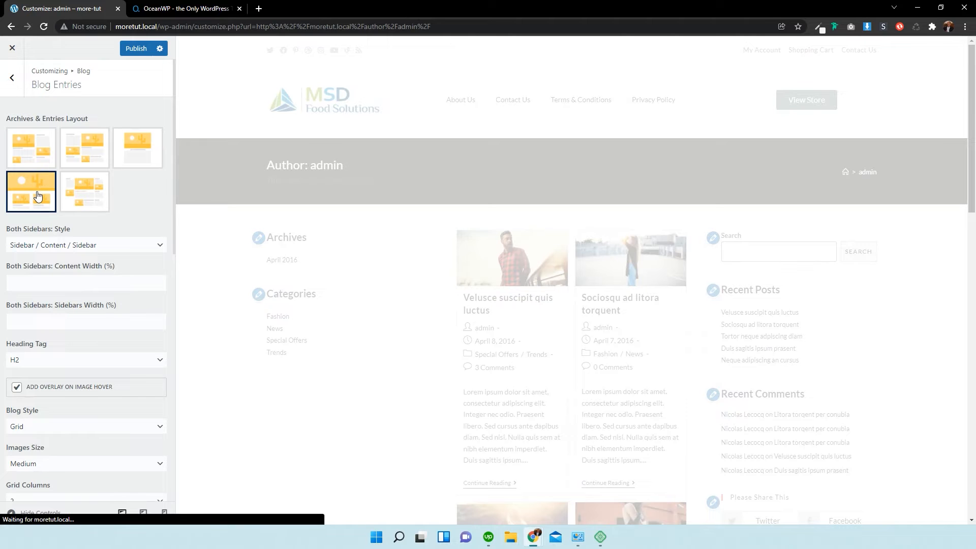
left_click(30, 191)
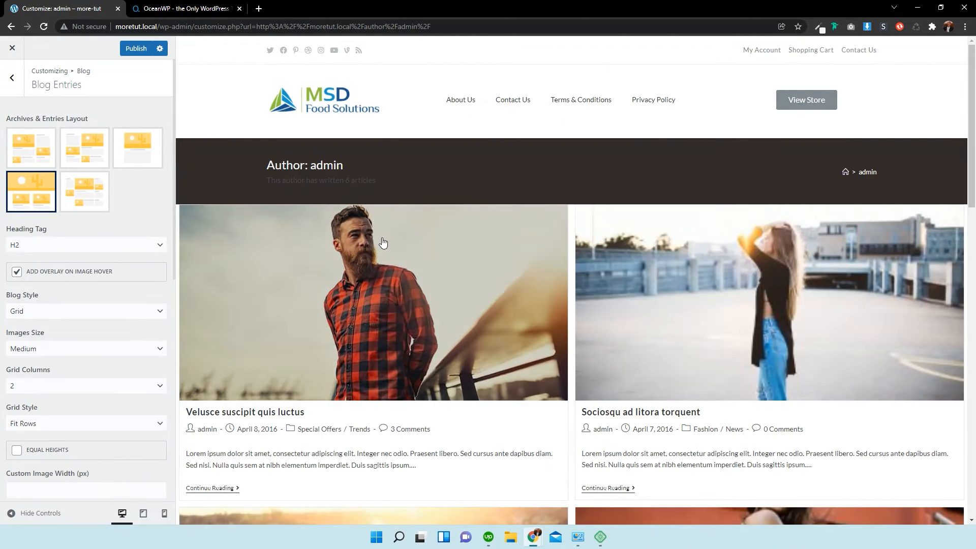
left_click(31, 148)
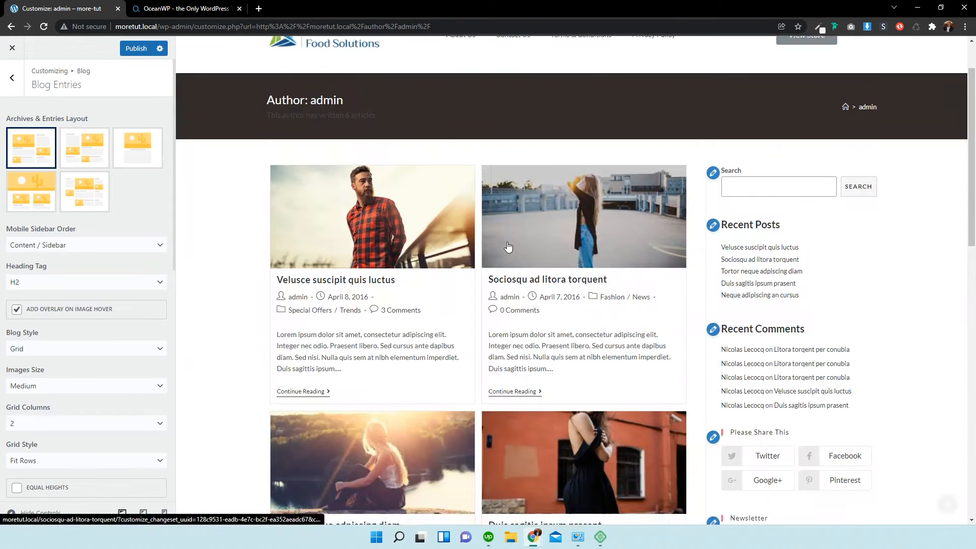
scroll("down", 3)
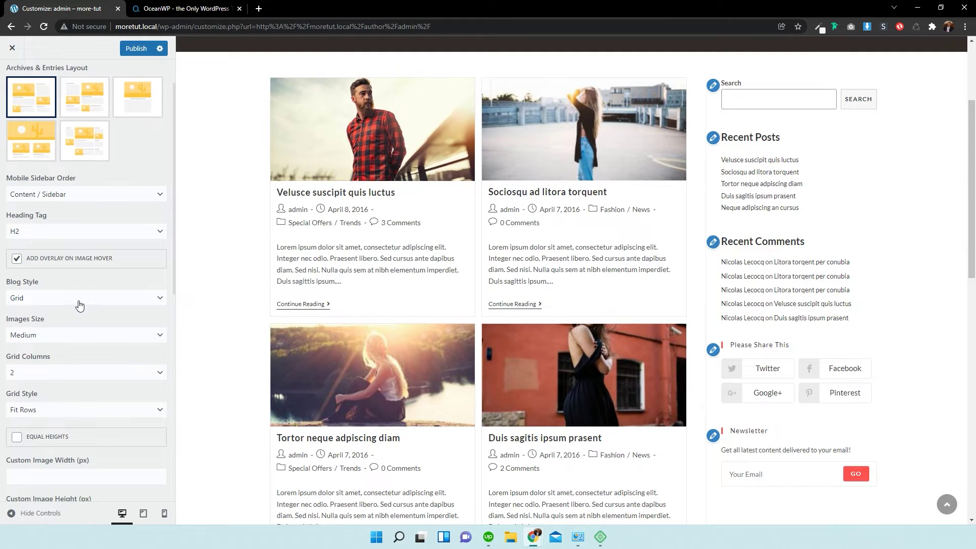
Try Large Image and Grid blog styles, then set Blog Style to Thumbnail.
left_click(86, 298)
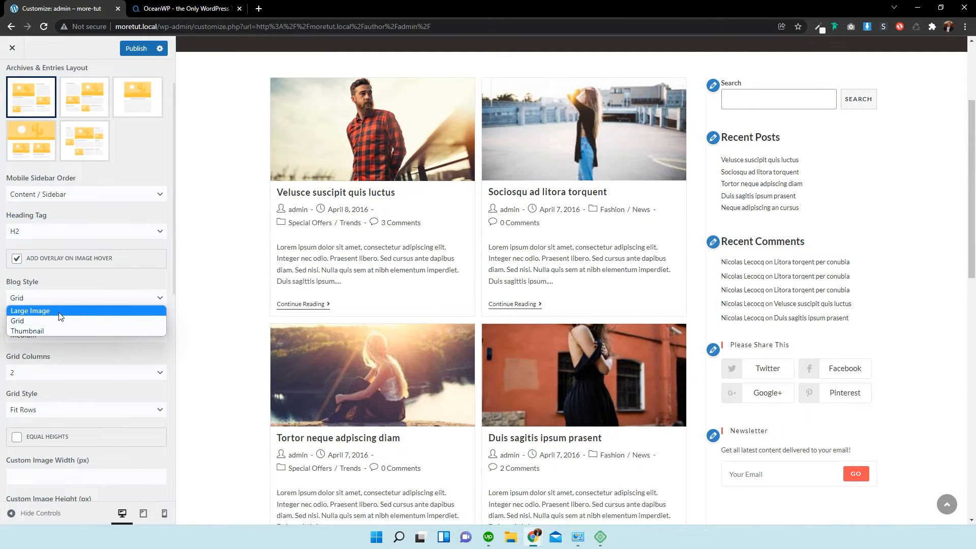
left_click(31, 311)
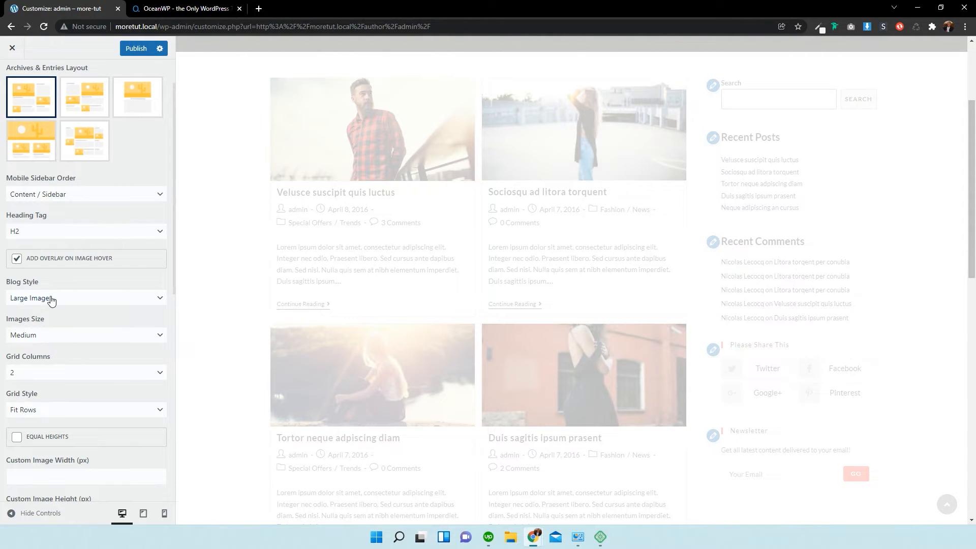
left_click(85, 298)
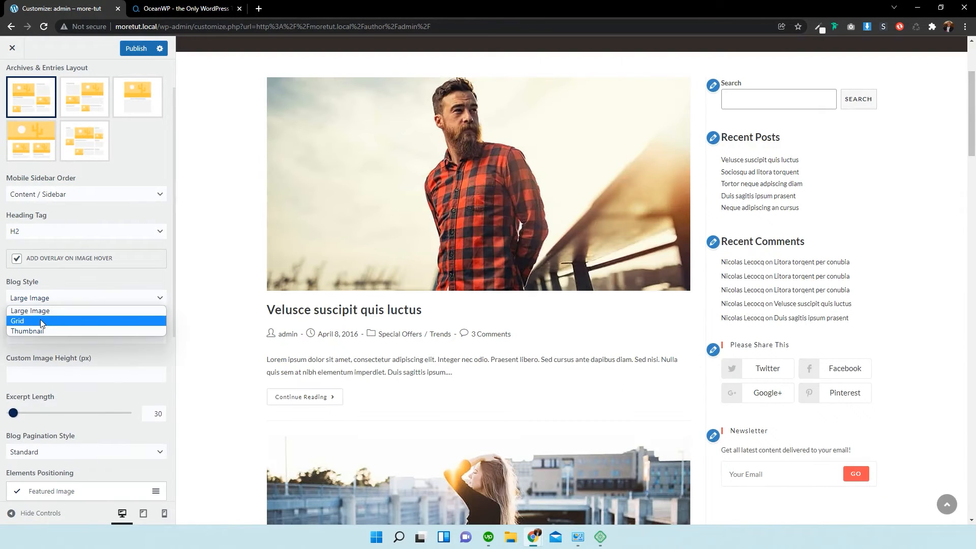
left_click(17, 320)
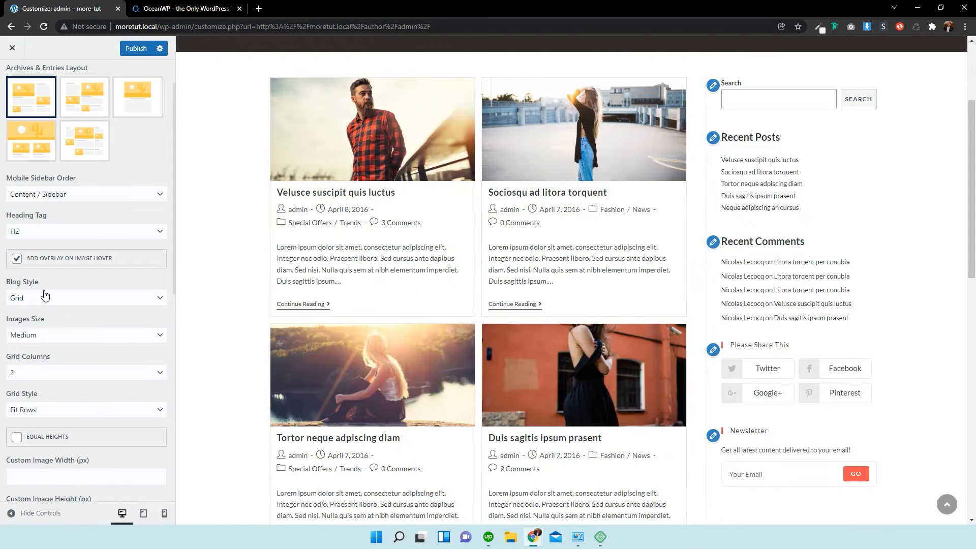
left_click(85, 298)
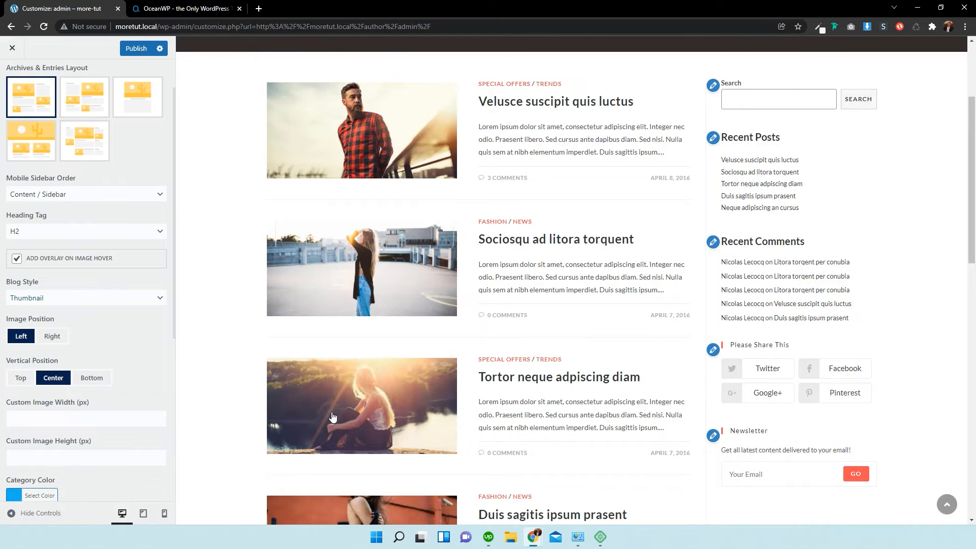
mouse_move(74, 94)
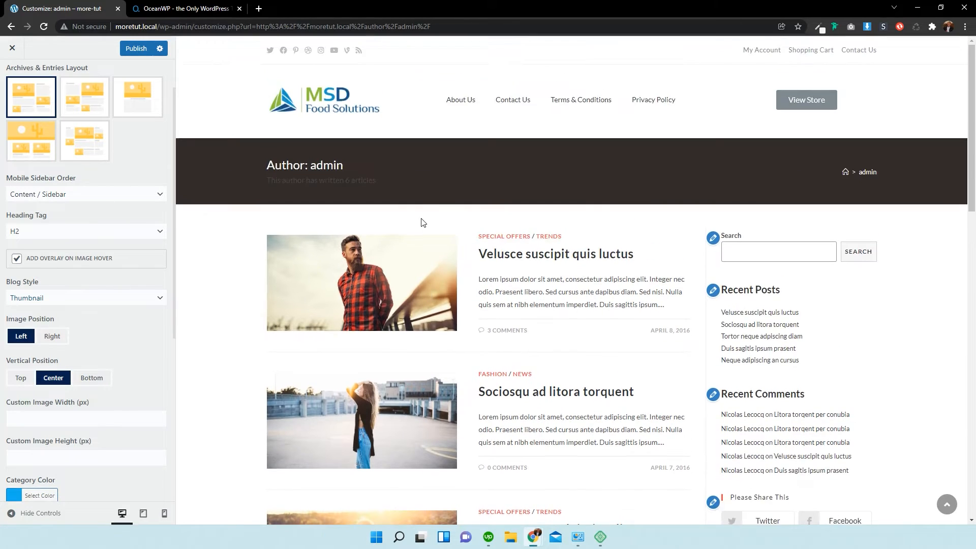
scroll("down", 3)
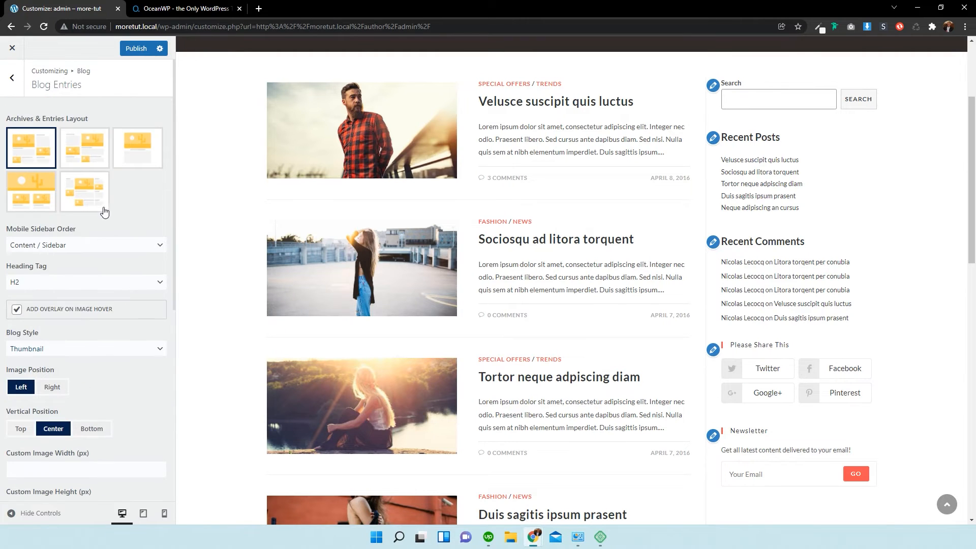
Set thumbnail Image Position to Right and Vertical Position to Bottom after trying Top.
scroll("down", 3)
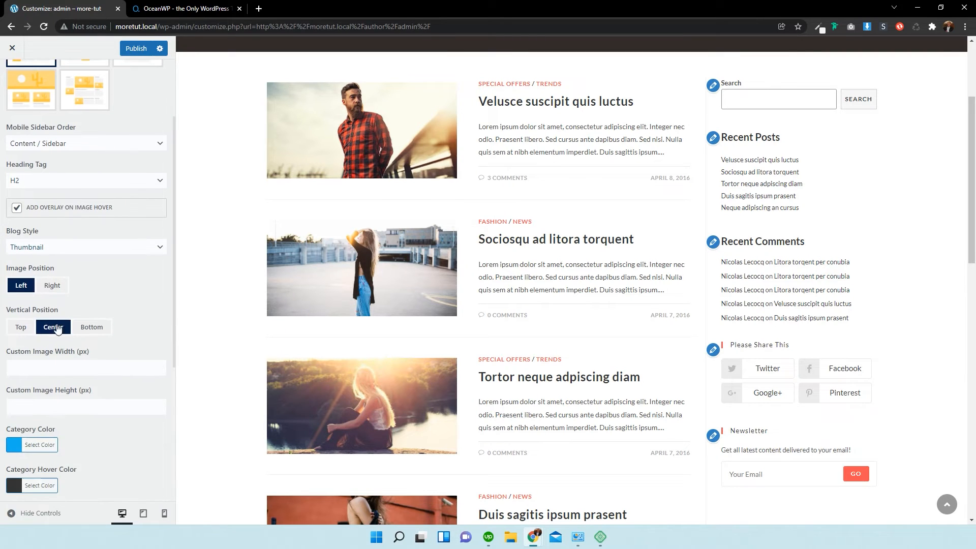
left_click(51, 285)
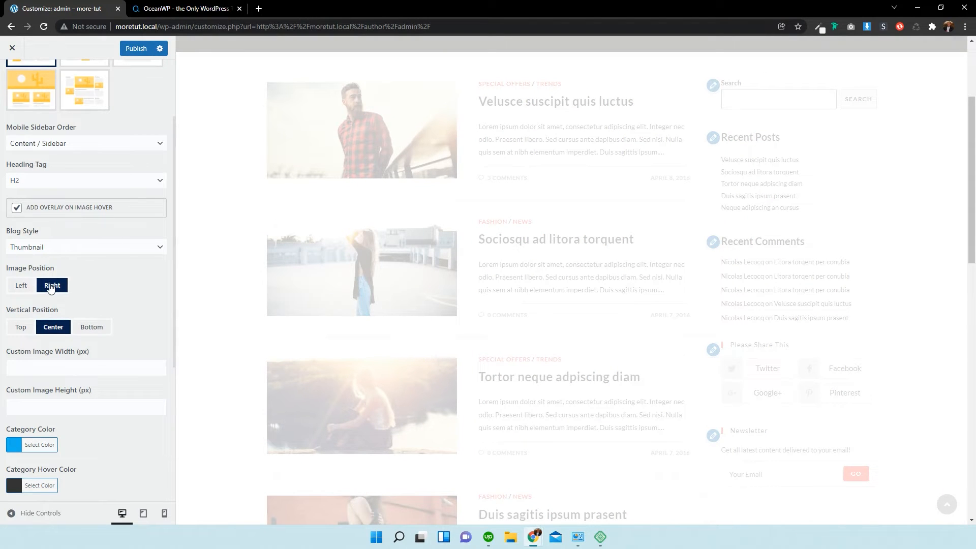
left_click(51, 284)
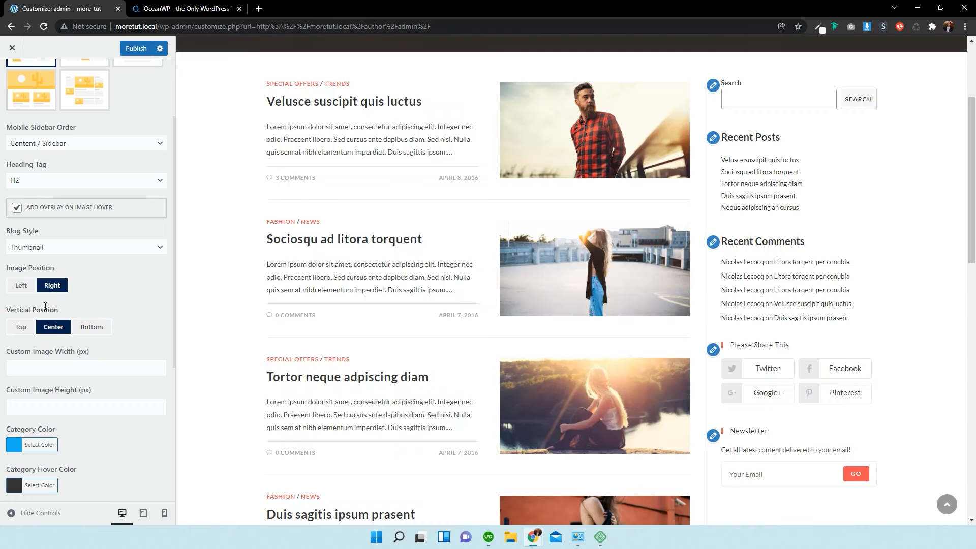
left_click(20, 327)
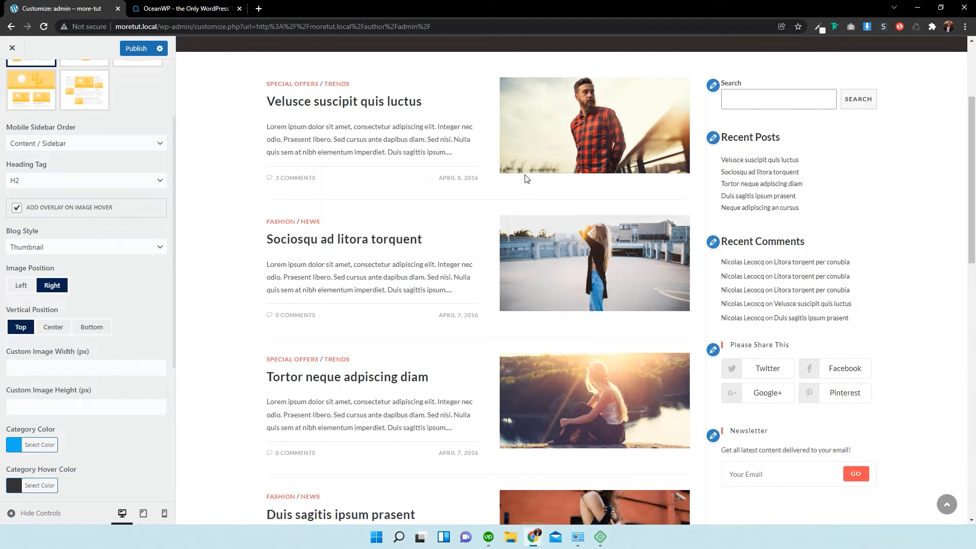
left_click(92, 327)
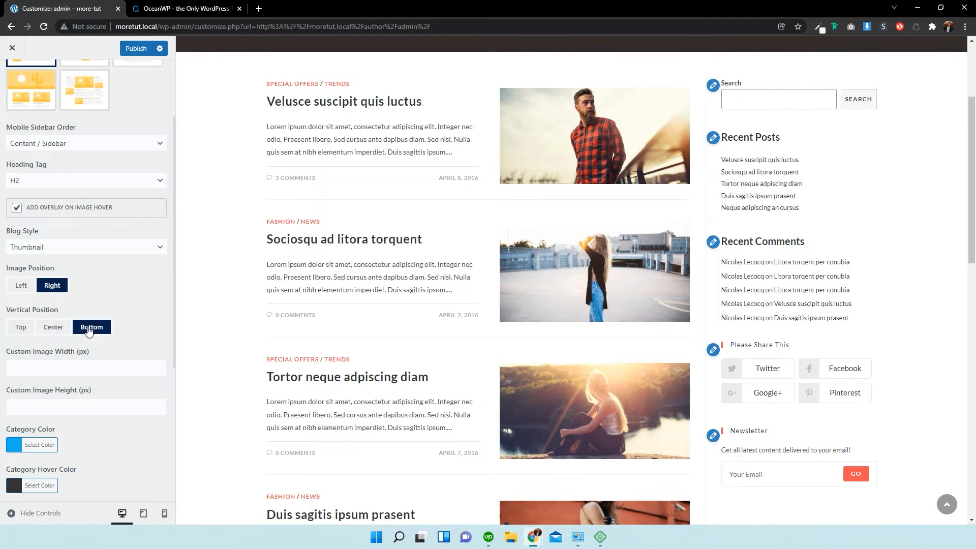
left_click(81, 368)
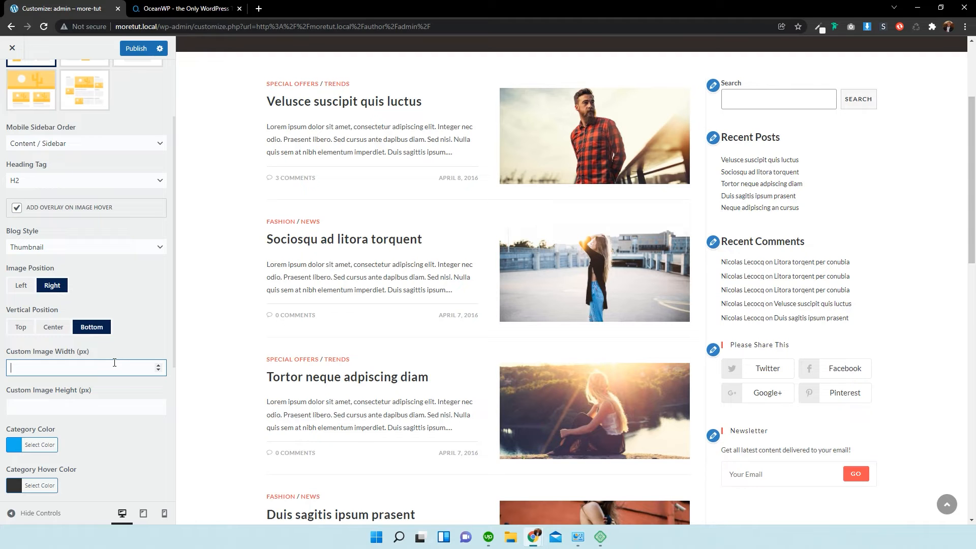
Set Custom Image Width to 499 px and Custom Image Height to 300 px.
type("300")
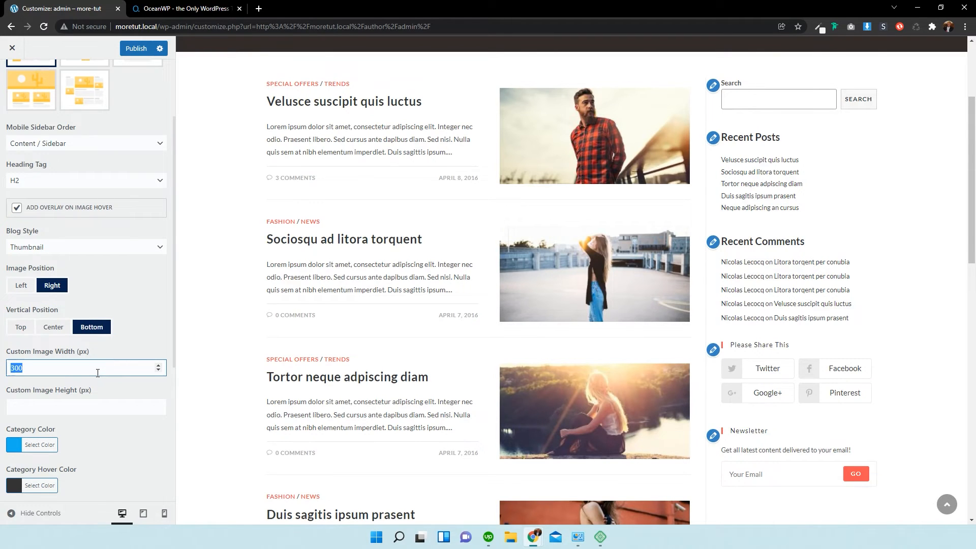
type("500")
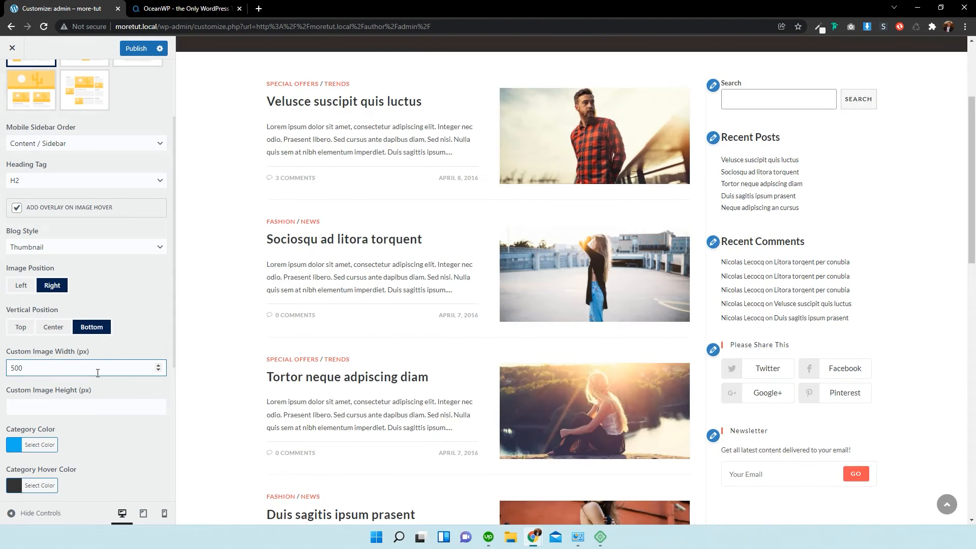
type("3")
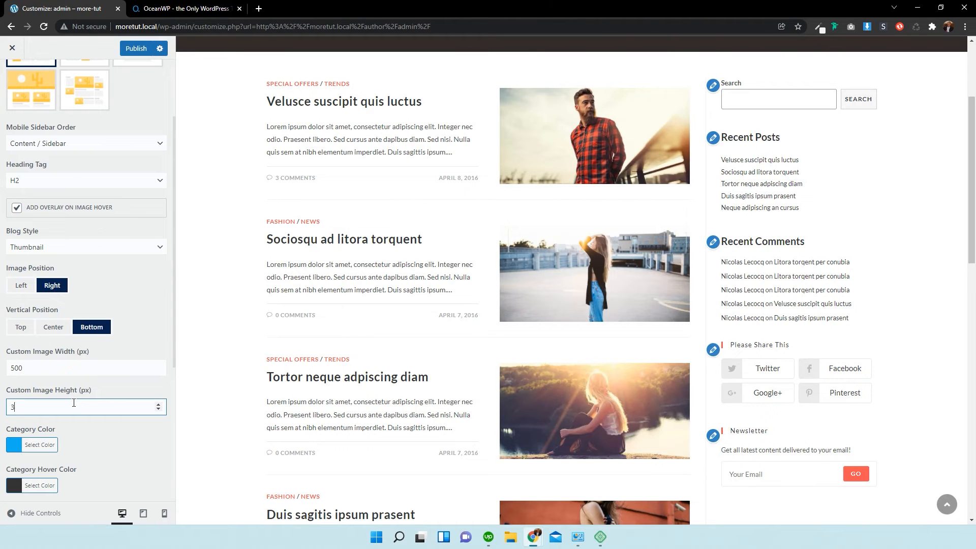
type("00")
left_click(87, 367)
type("499")
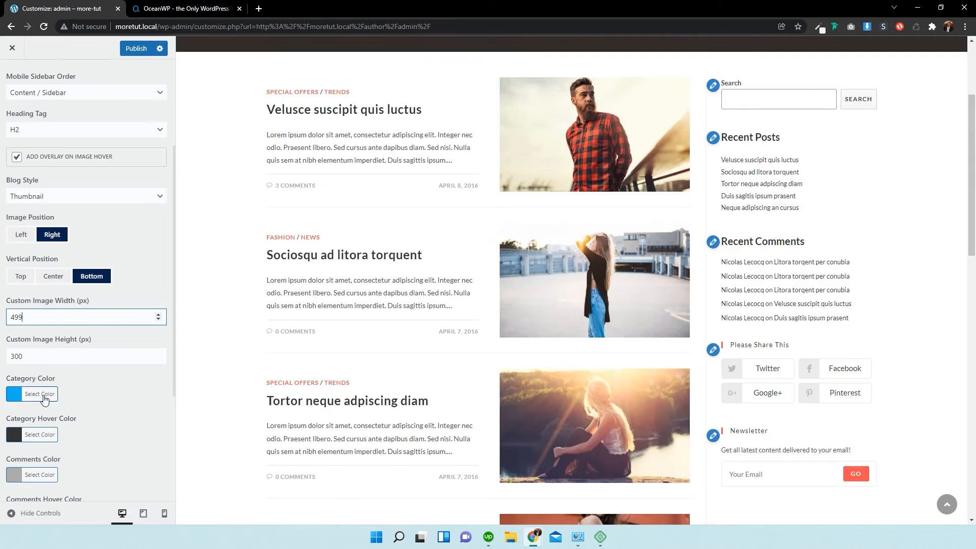
Set the category labels to dark purple and the comment counts to purple.
left_click(32, 393)
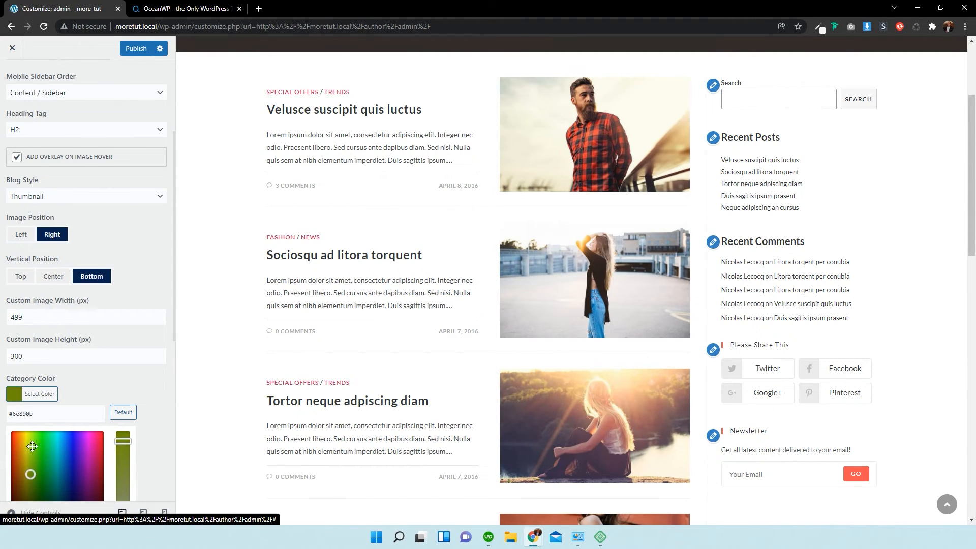
left_click(40, 445)
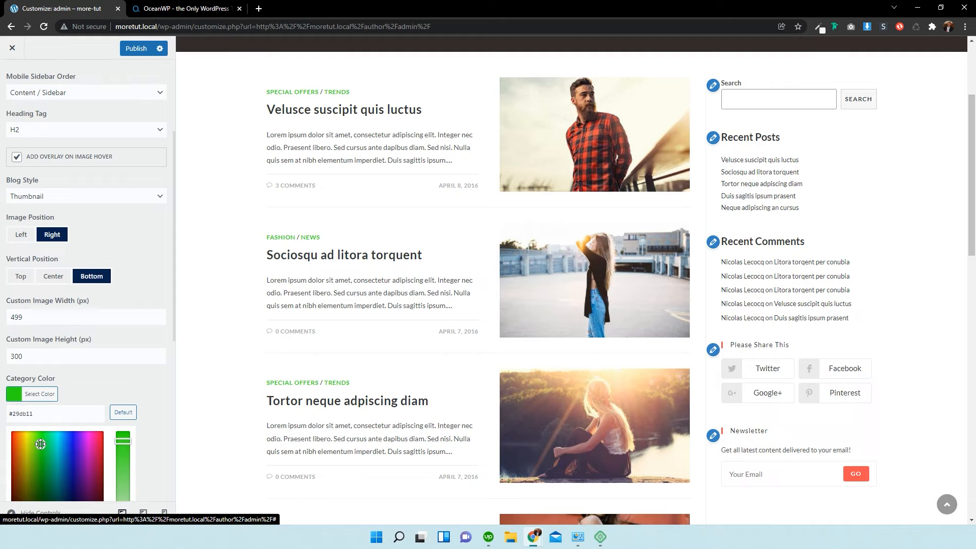
left_click_drag(41, 444, 71, 470)
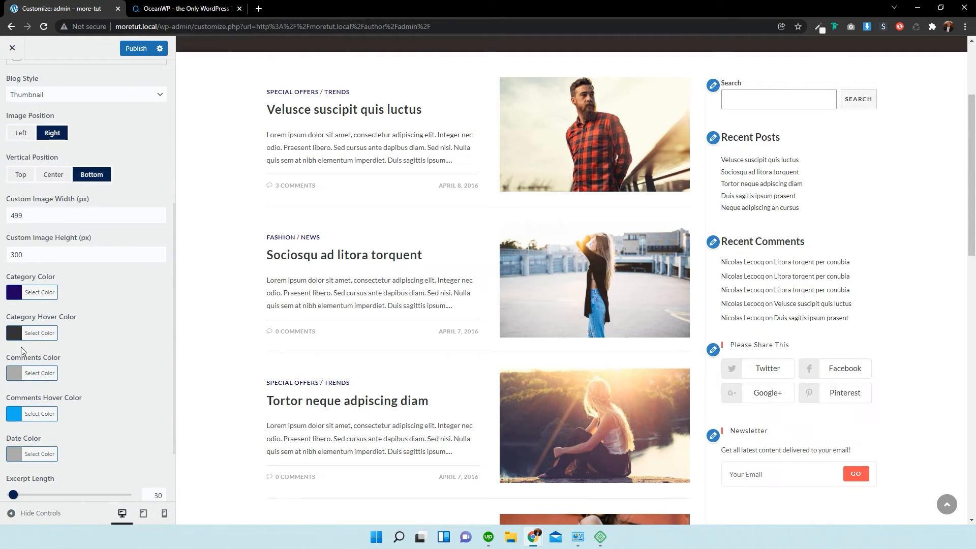
mouse_move(295, 243)
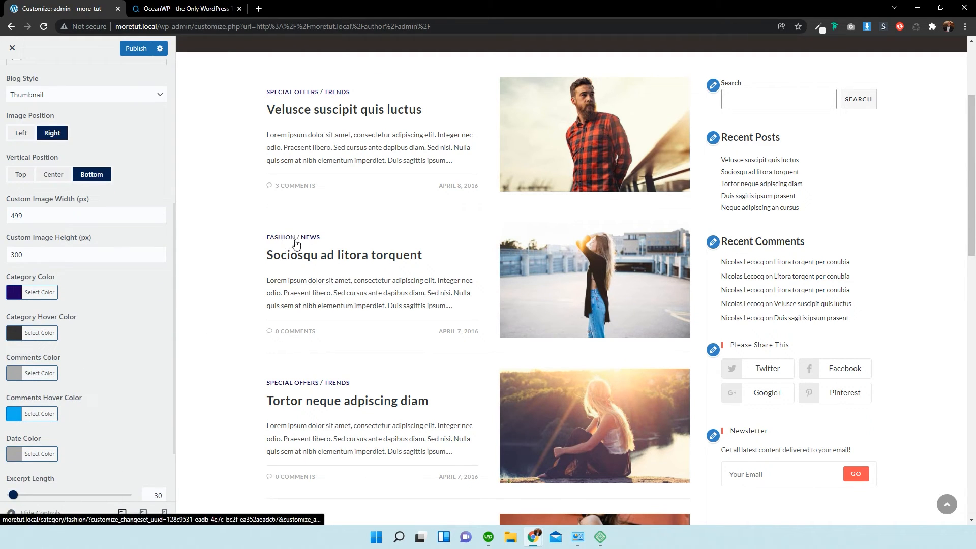
left_click(40, 332)
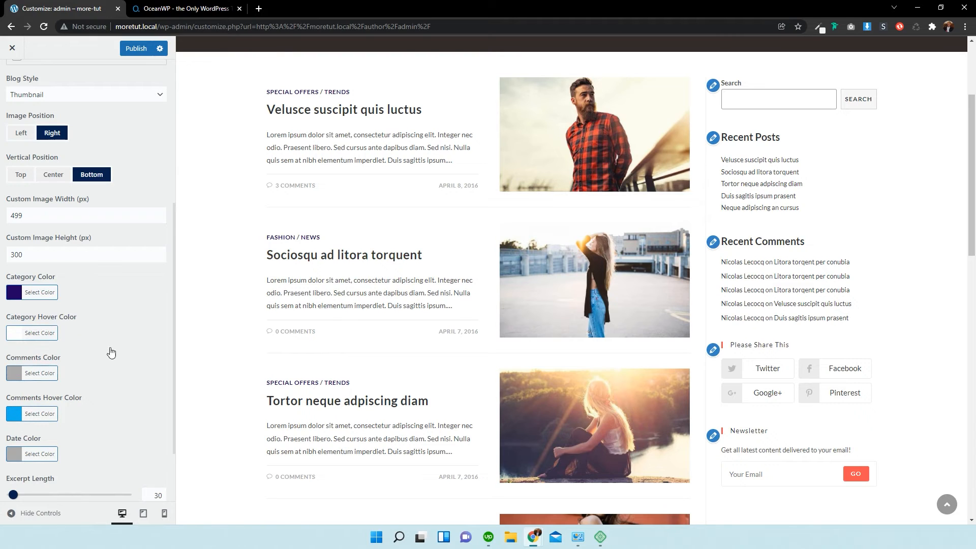
left_click(39, 372)
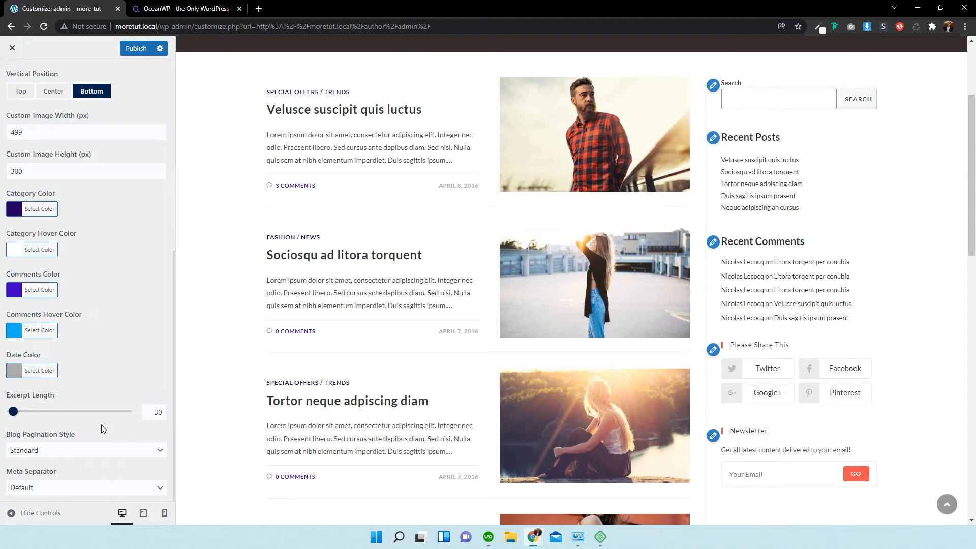
Push the Excerpt Length slider to maximum, then bring it back down to 28.
left_click_drag(12, 418, 109, 412)
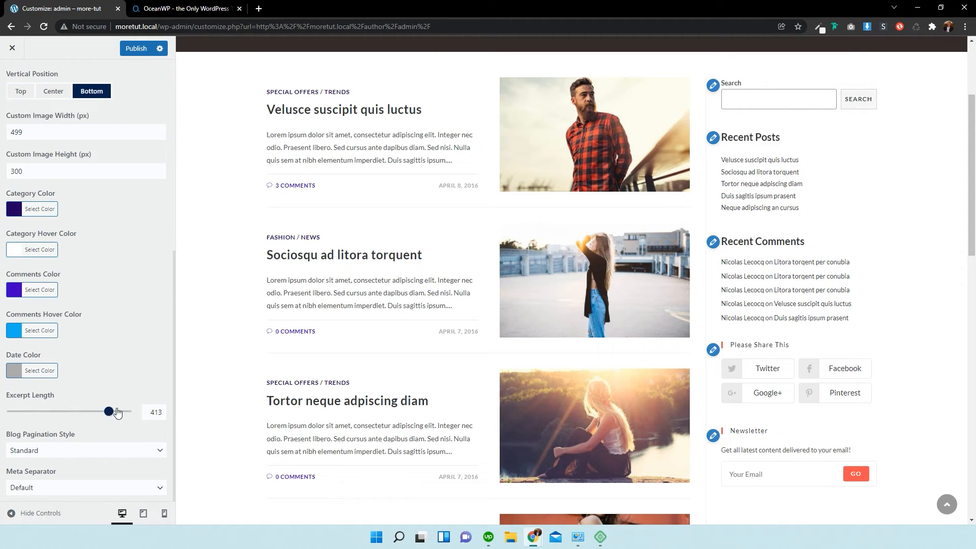
left_click_drag(109, 411, 130, 412)
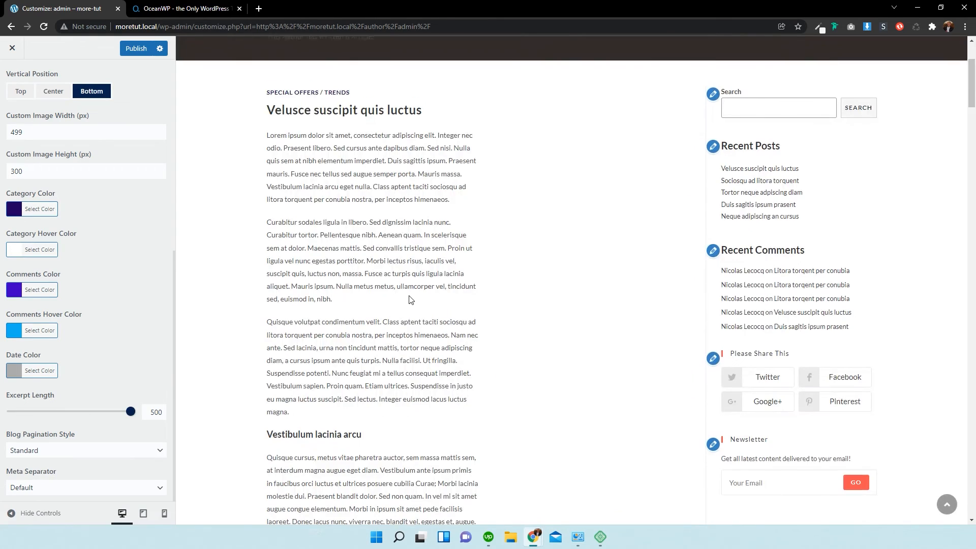
scroll("down", 3)
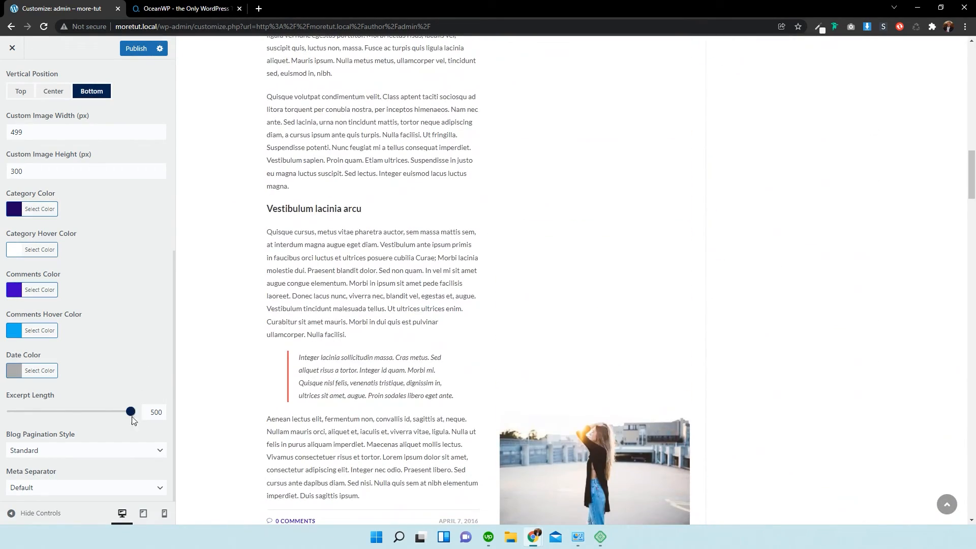
left_click_drag(129, 412, 57, 411)
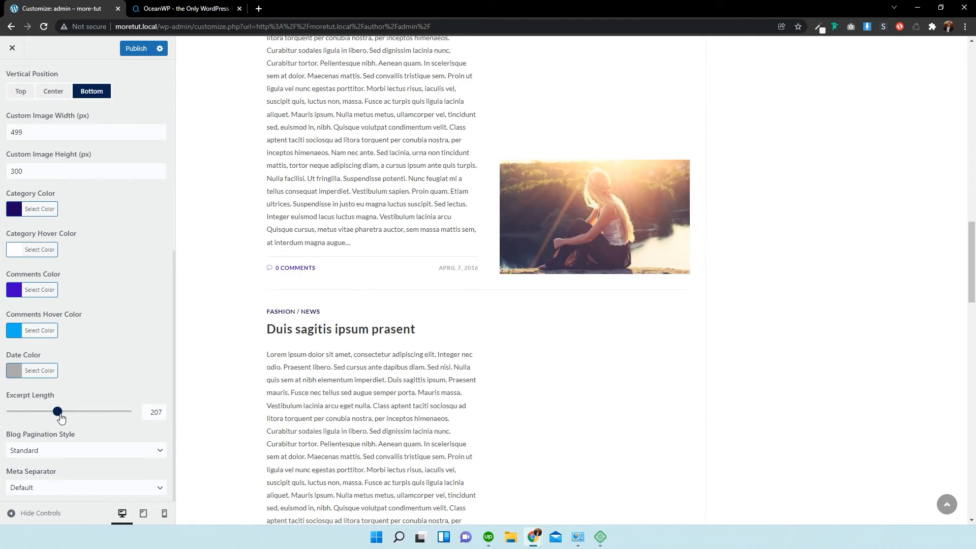
left_click_drag(58, 412, 26, 412)
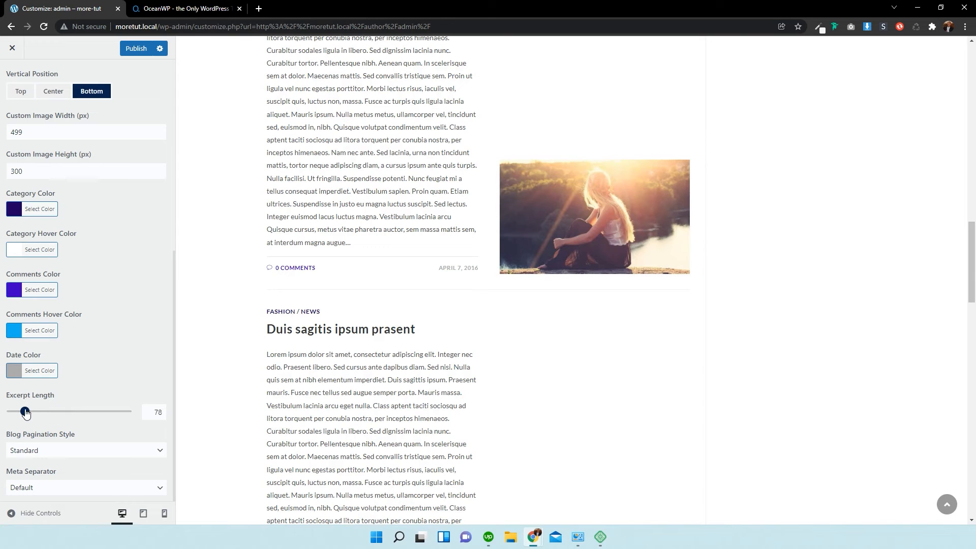
left_click_drag(27, 416, 17, 417)
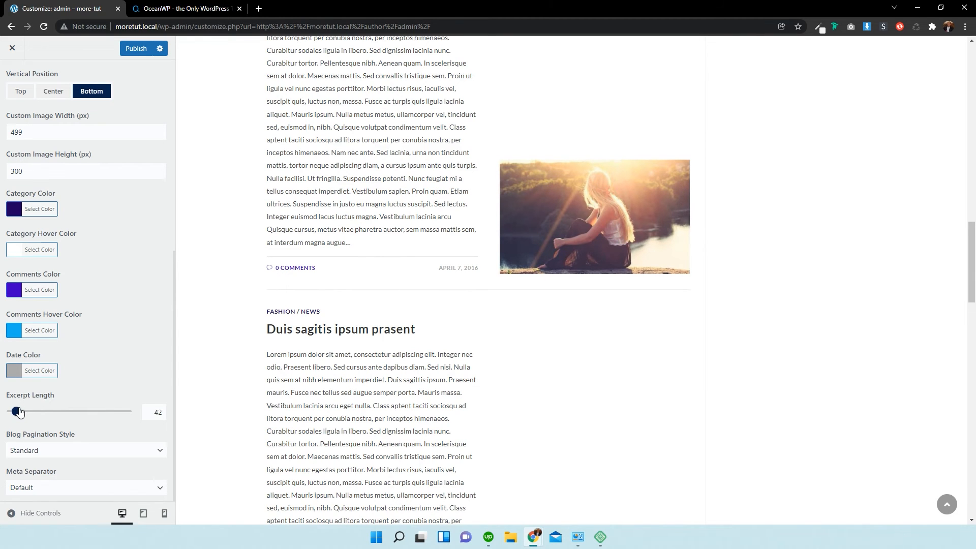
left_click_drag(18, 412, 13, 412)
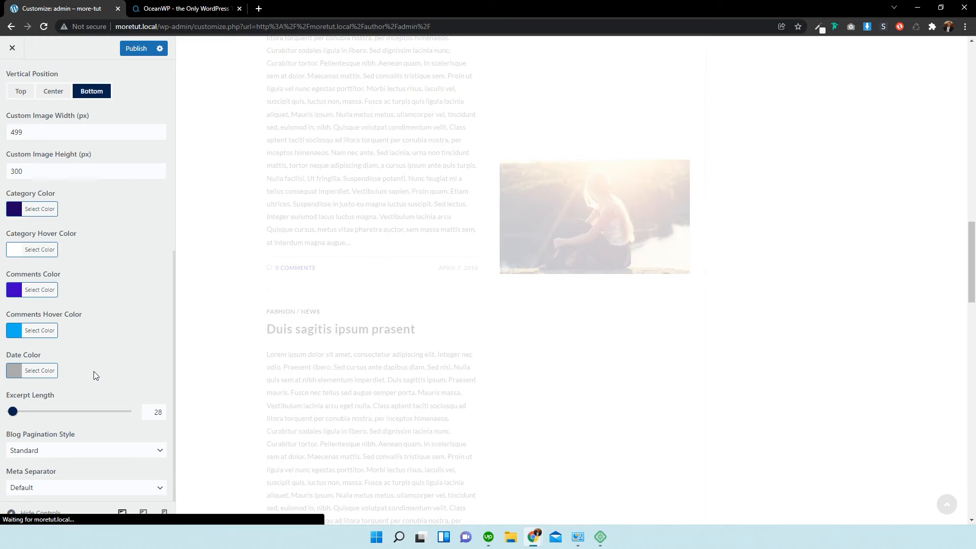
mouse_move(74, 450)
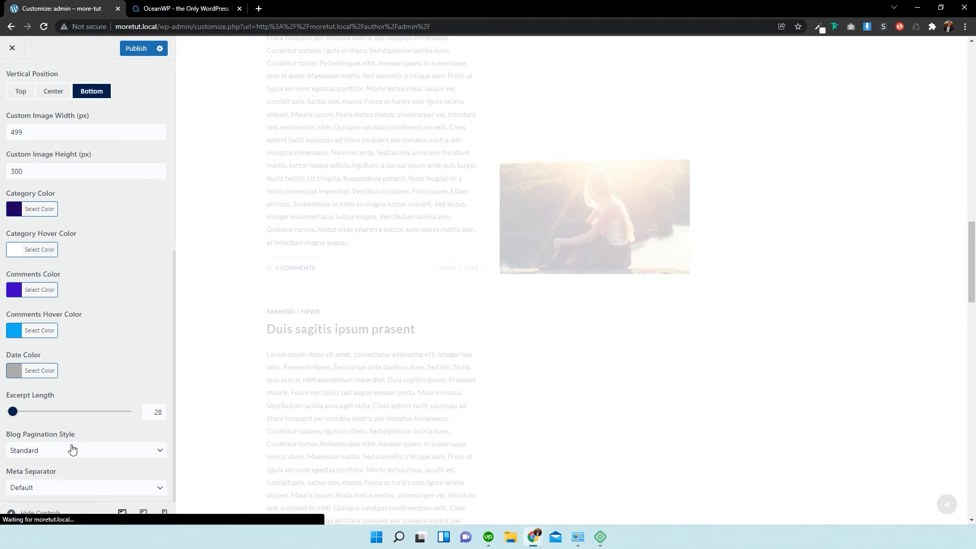
scroll("down", 3)
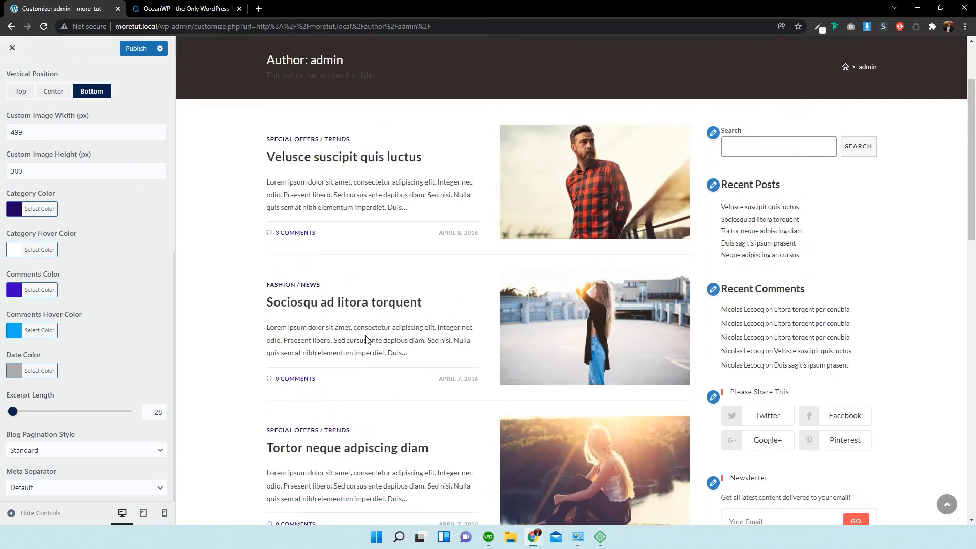
Try Infinite Scroll as the blog pagination style and review its options.
scroll("down", 3)
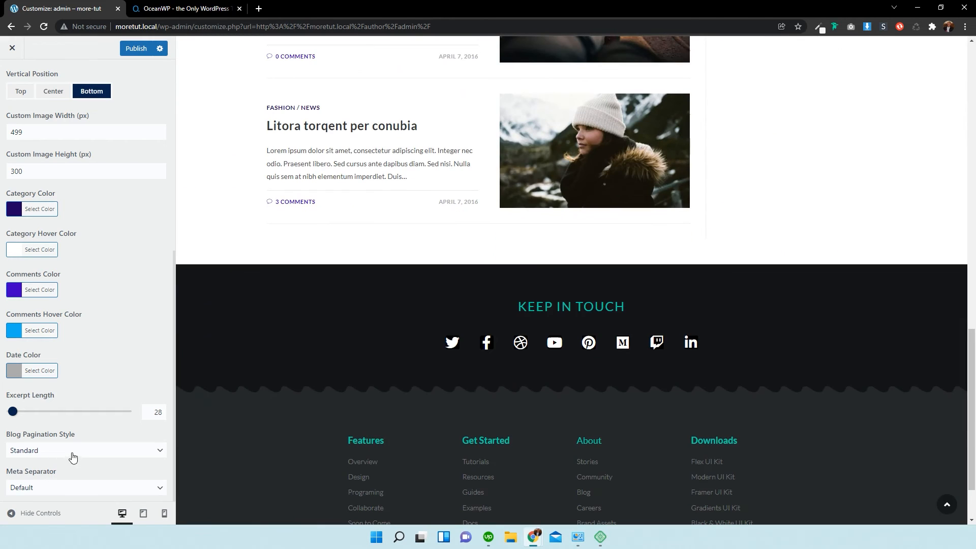
left_click(85, 450)
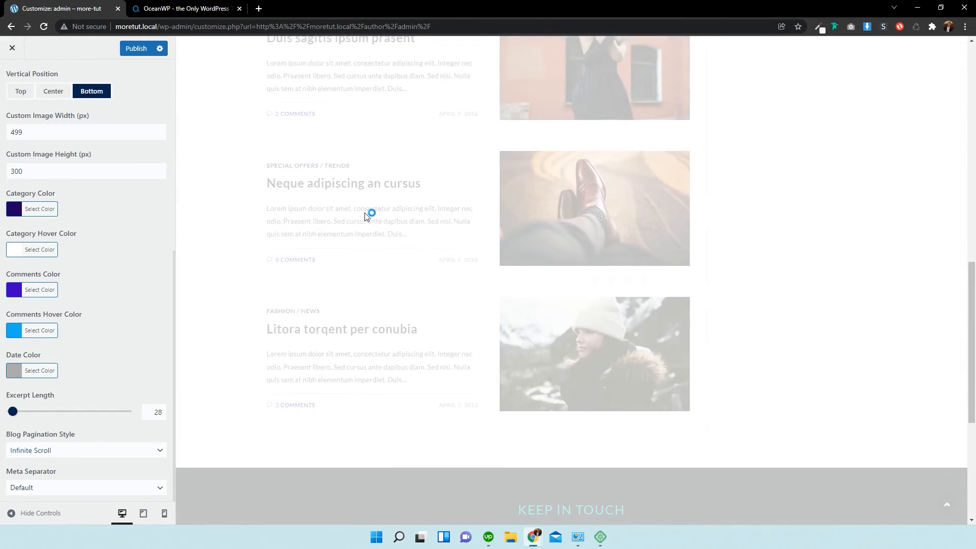
scroll("down", 3)
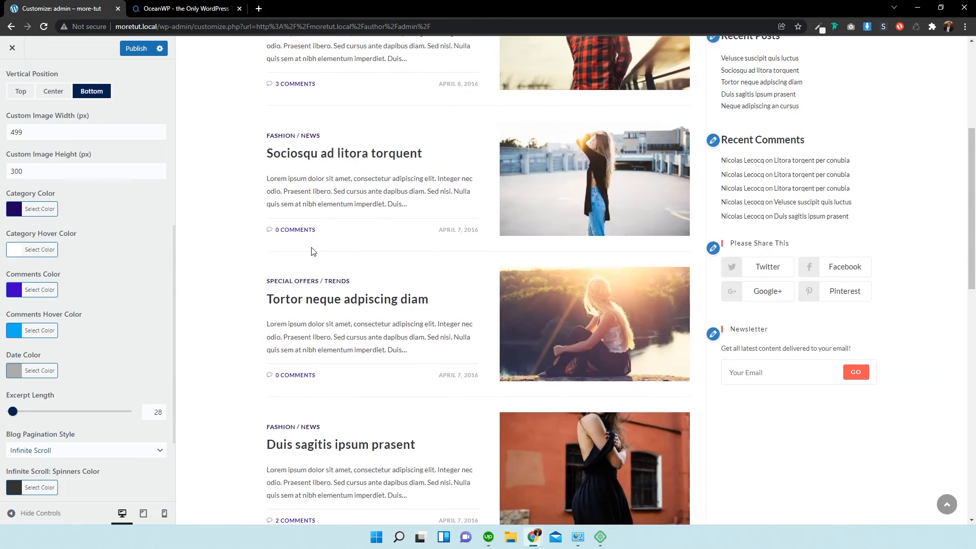
scroll("down", 3)
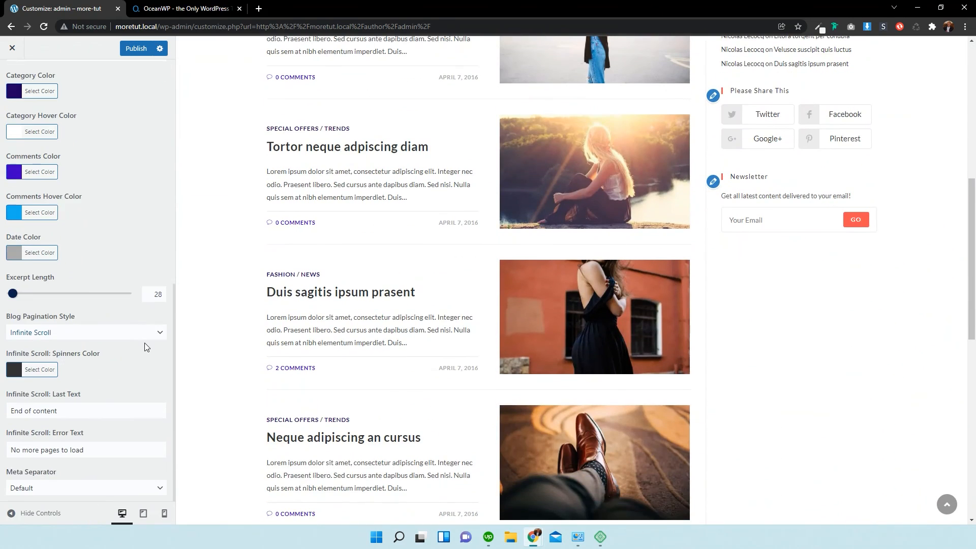
Change the blog pagination style to Next/Prev.
left_click(85, 410)
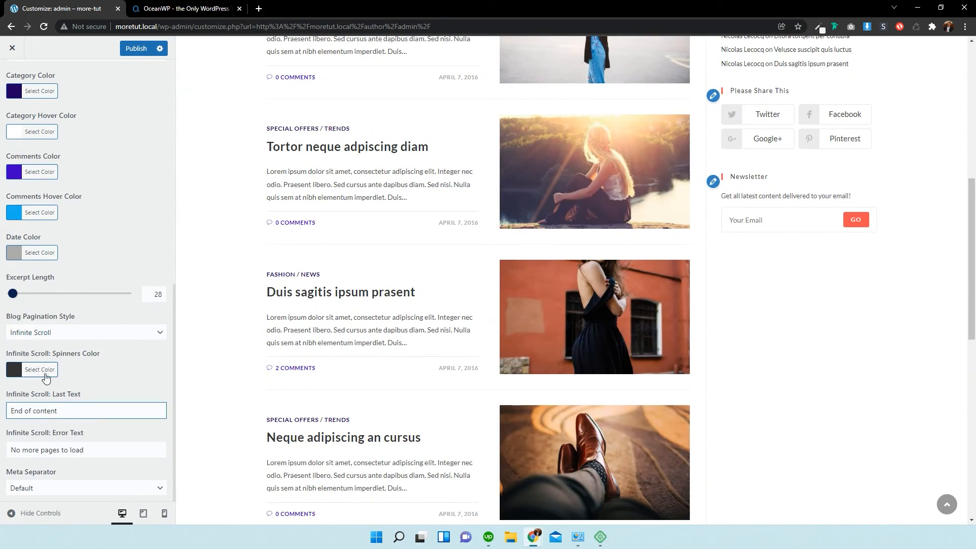
left_click(85, 332)
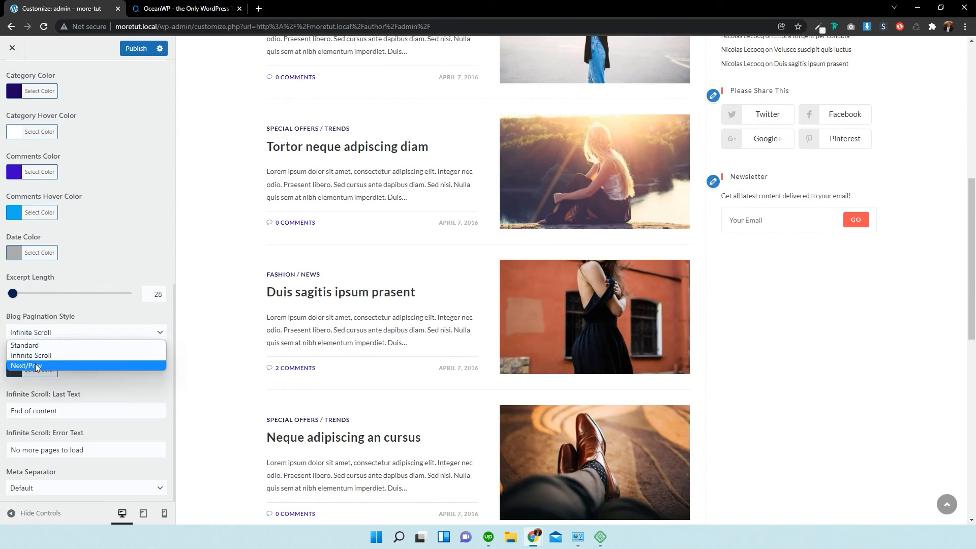
left_click(26, 365)
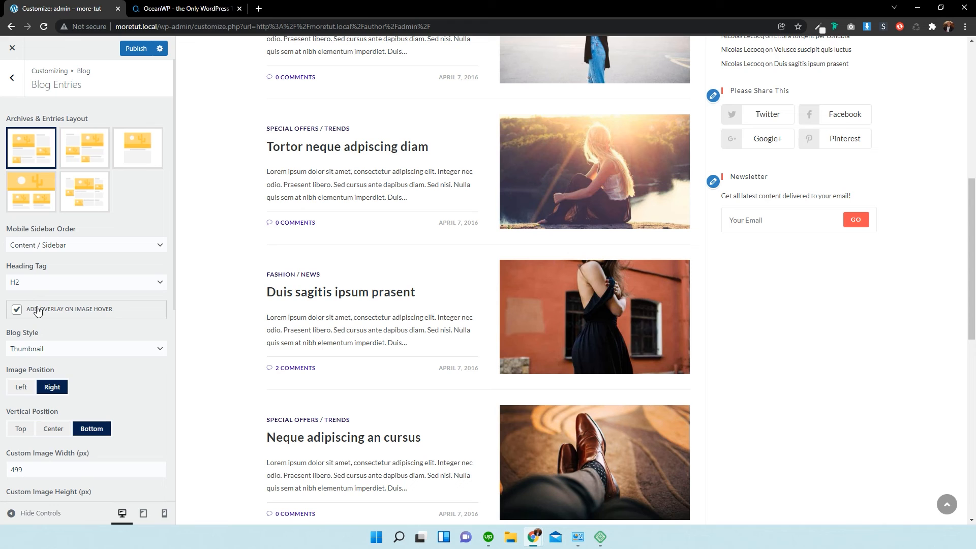
left_click(18, 309)
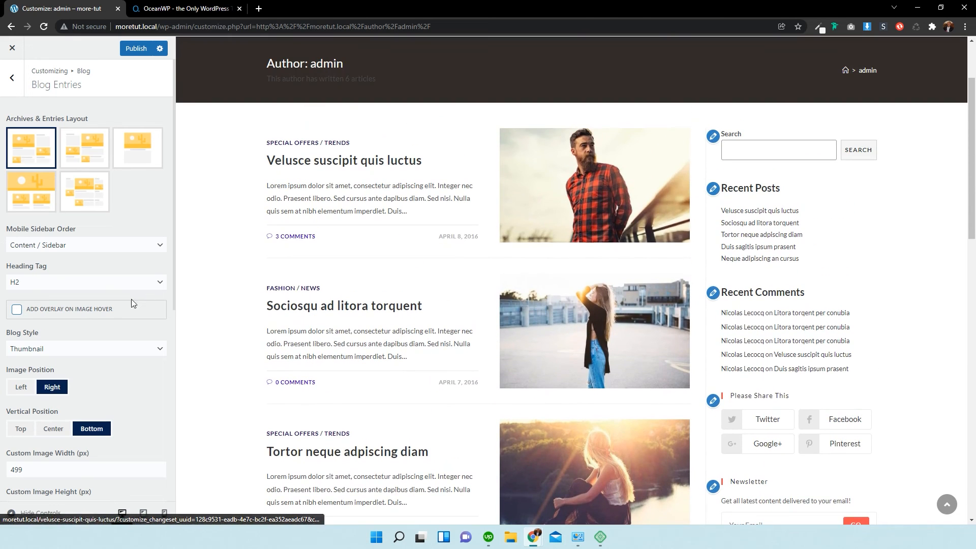
left_click(17, 309)
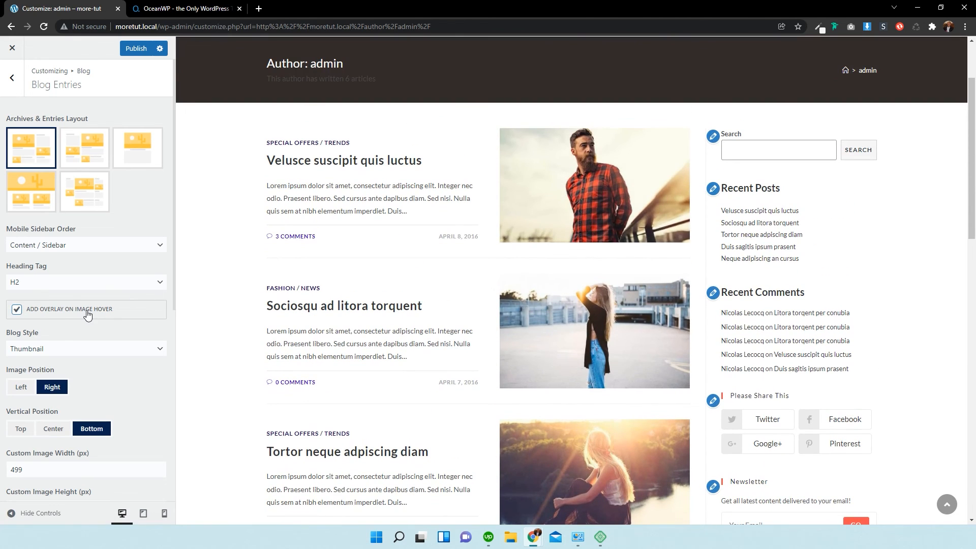
left_click(16, 309)
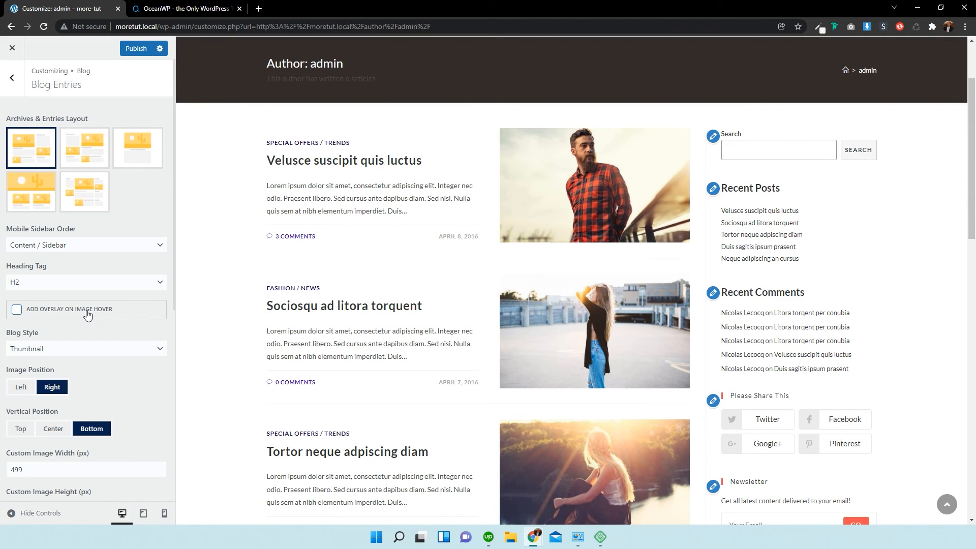
left_click(16, 309)
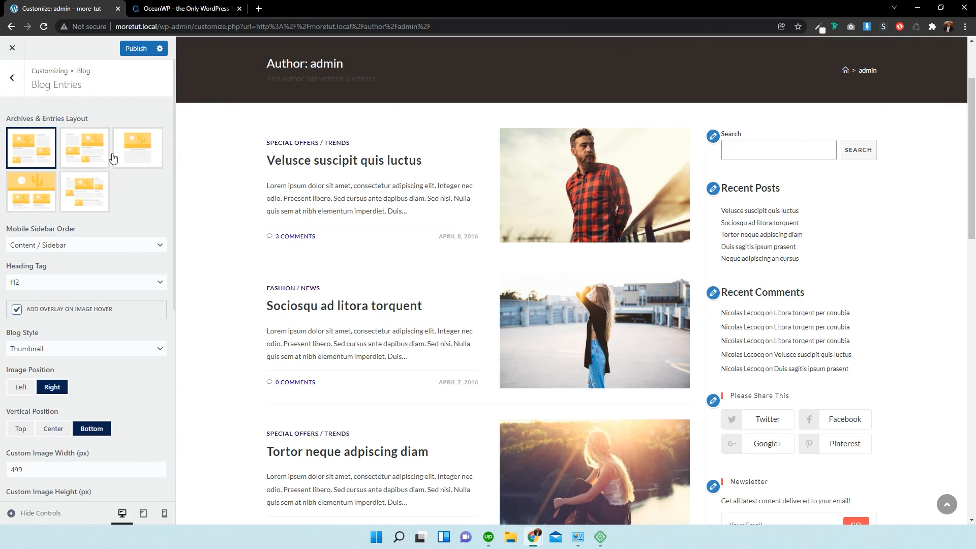
mouse_move(107, 171)
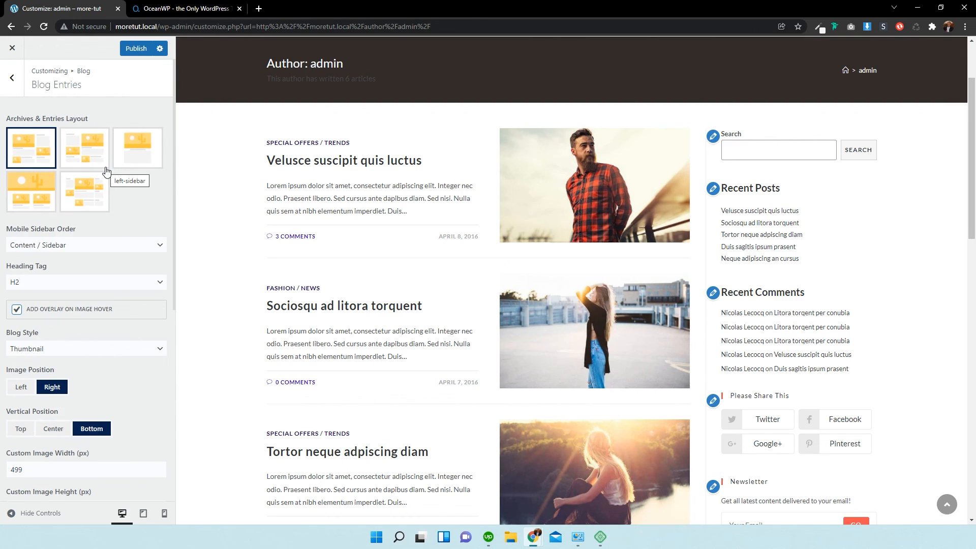
mouse_move(124, 199)
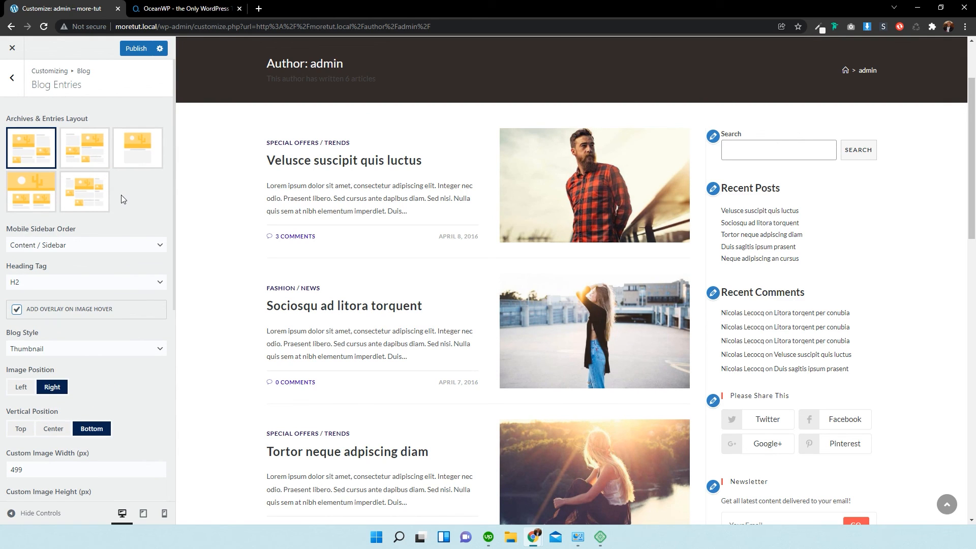
Choose the left-sidebar layout for Archives & Entries.
left_click(84, 149)
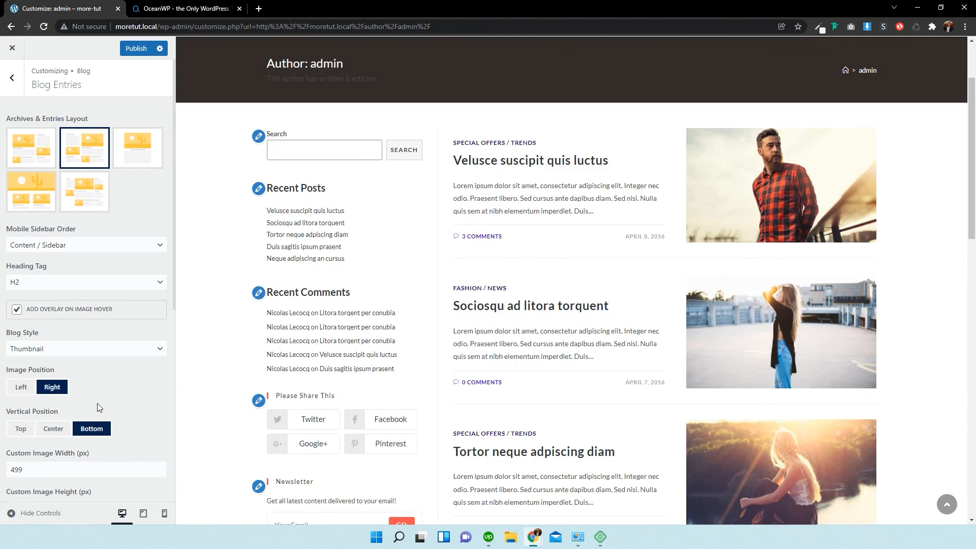
mouse_move(116, 314)
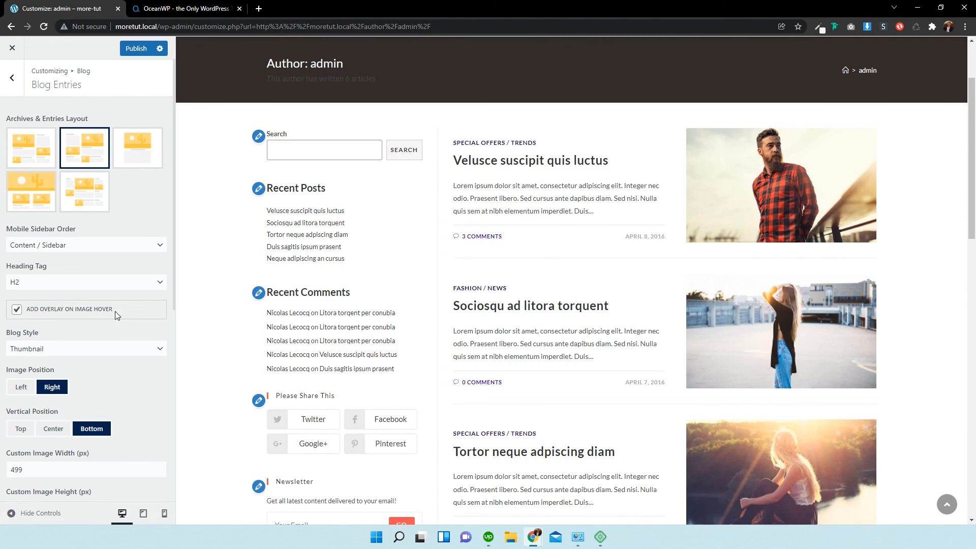
mouse_move(108, 329)
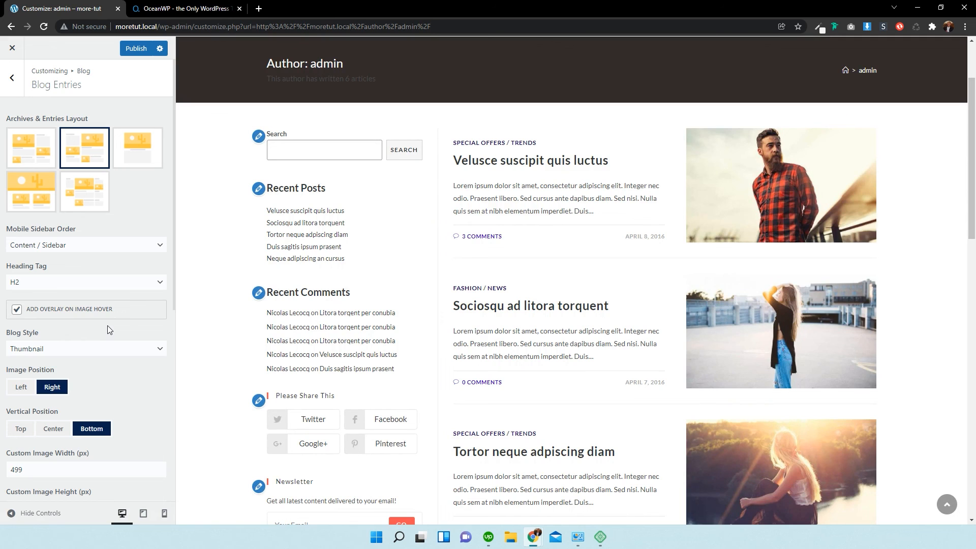